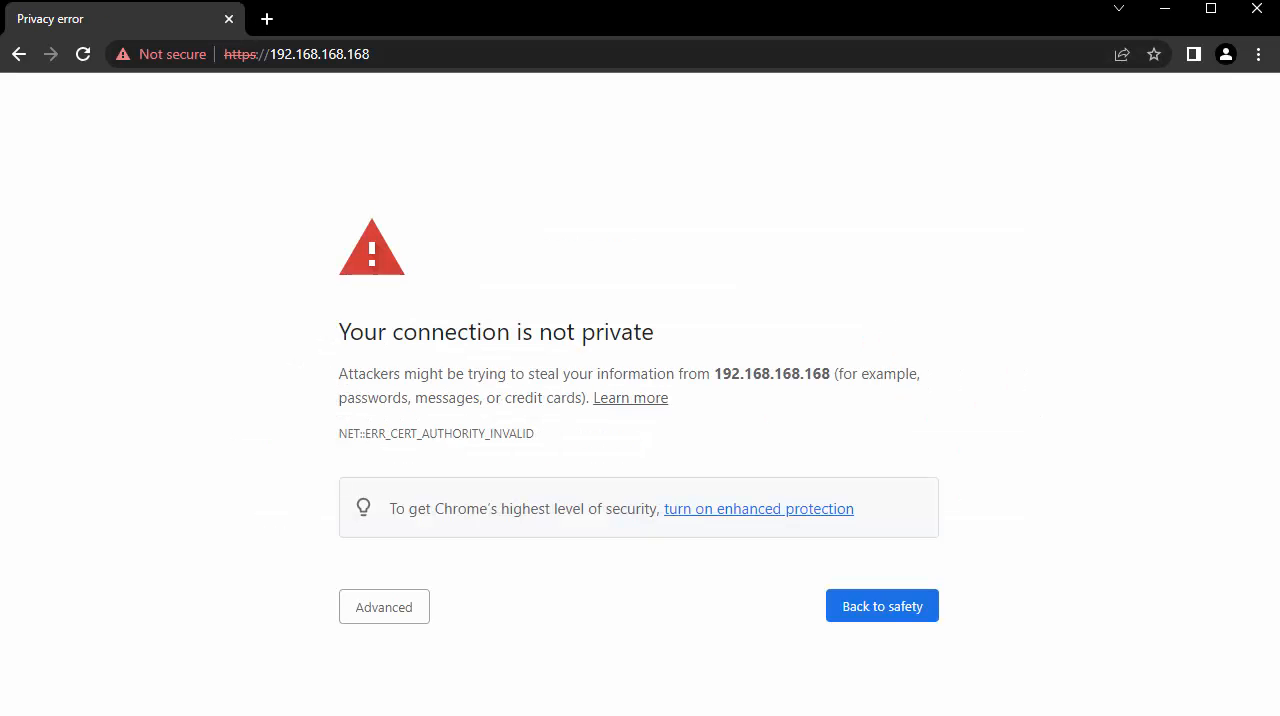
{"action": "mouse_move", "coordinate": [428, 142]}
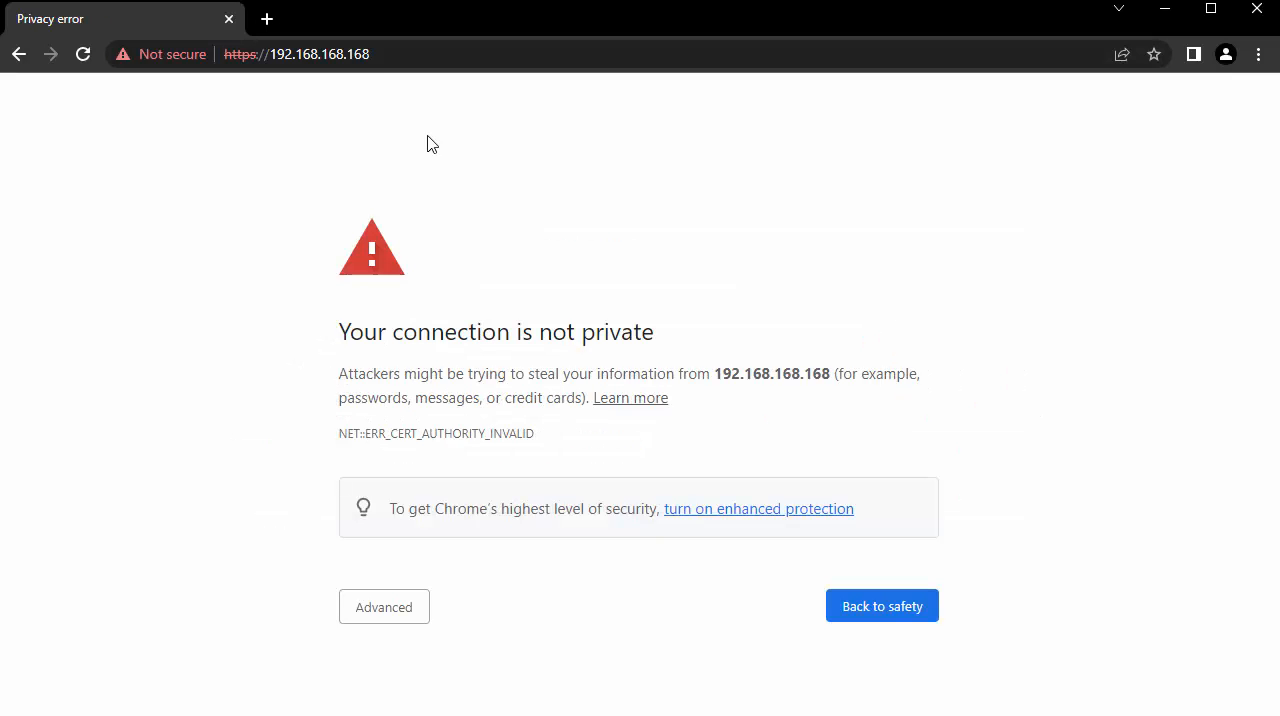
Proceed past the certificate warning to the SonicWall login page at 192.168.168.168.
{"action": "left_click", "coordinate": [383, 607]}
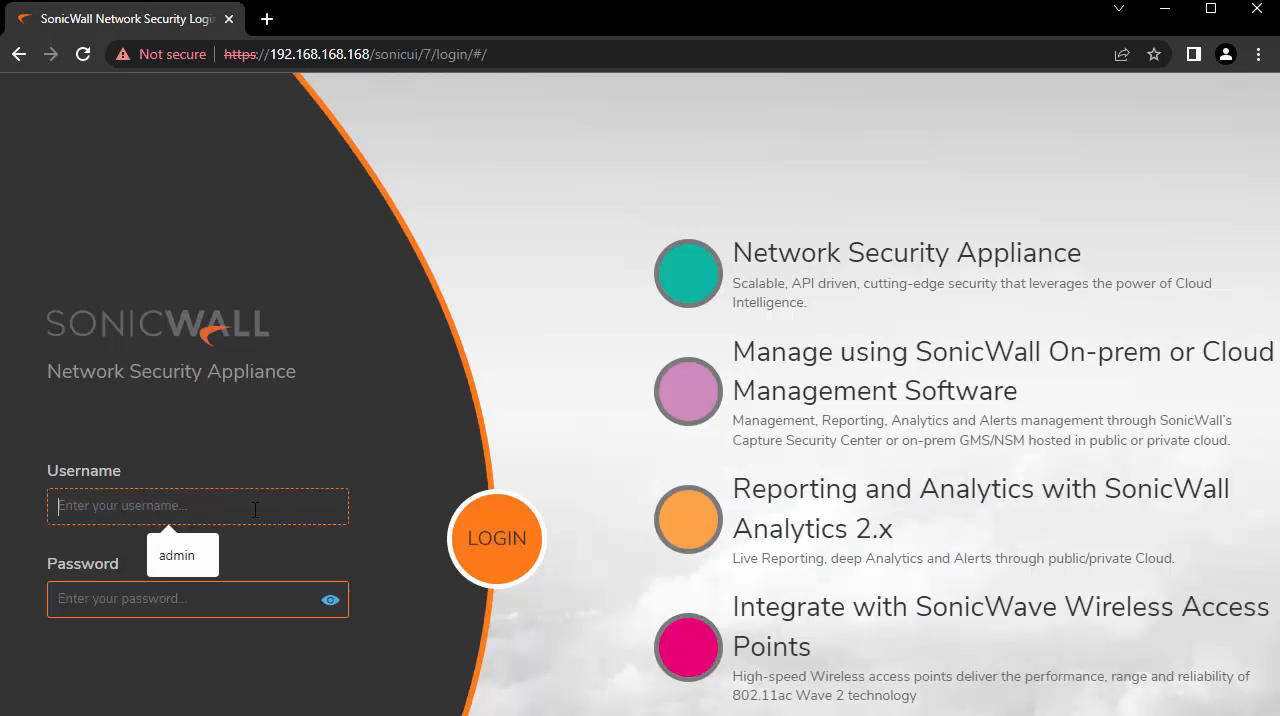
Sign in as admin and reach the TZ 670 system dashboard.
{"action": "left_click", "coordinate": [496, 538]}
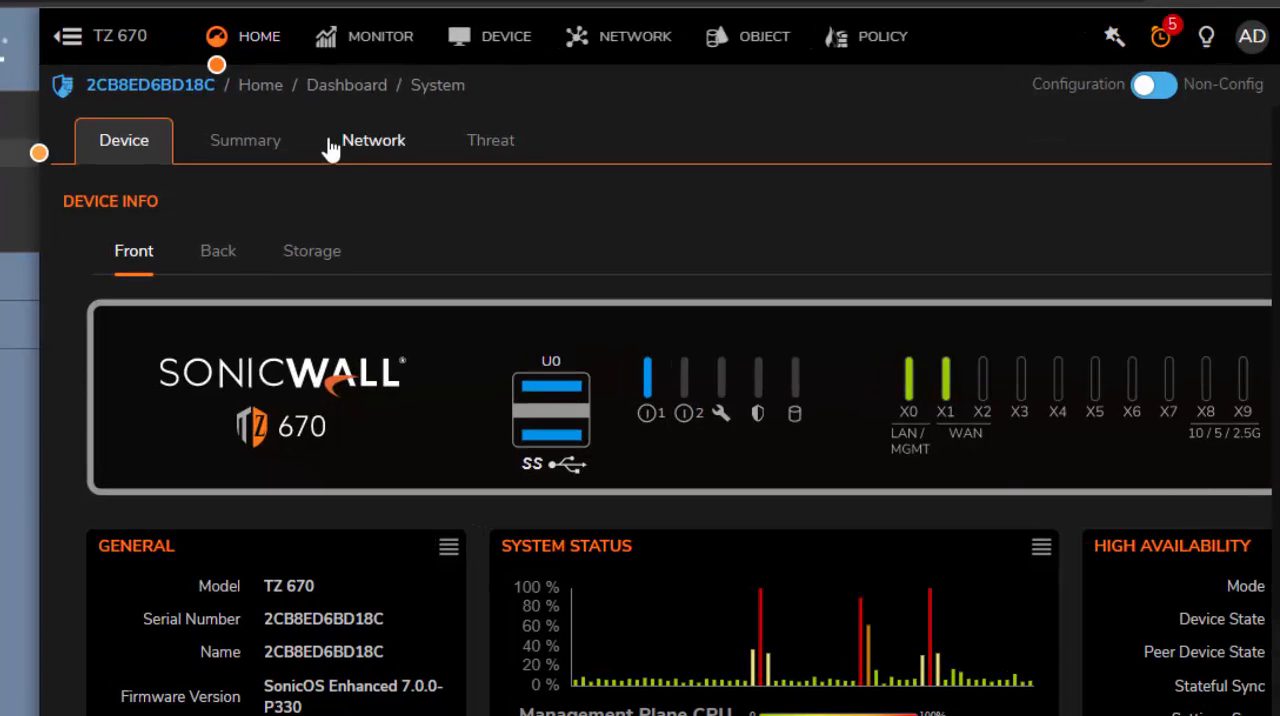
Navigate to Object > Match Objects > Addresses to list the address objects.
{"action": "left_click", "coordinate": [764, 36]}
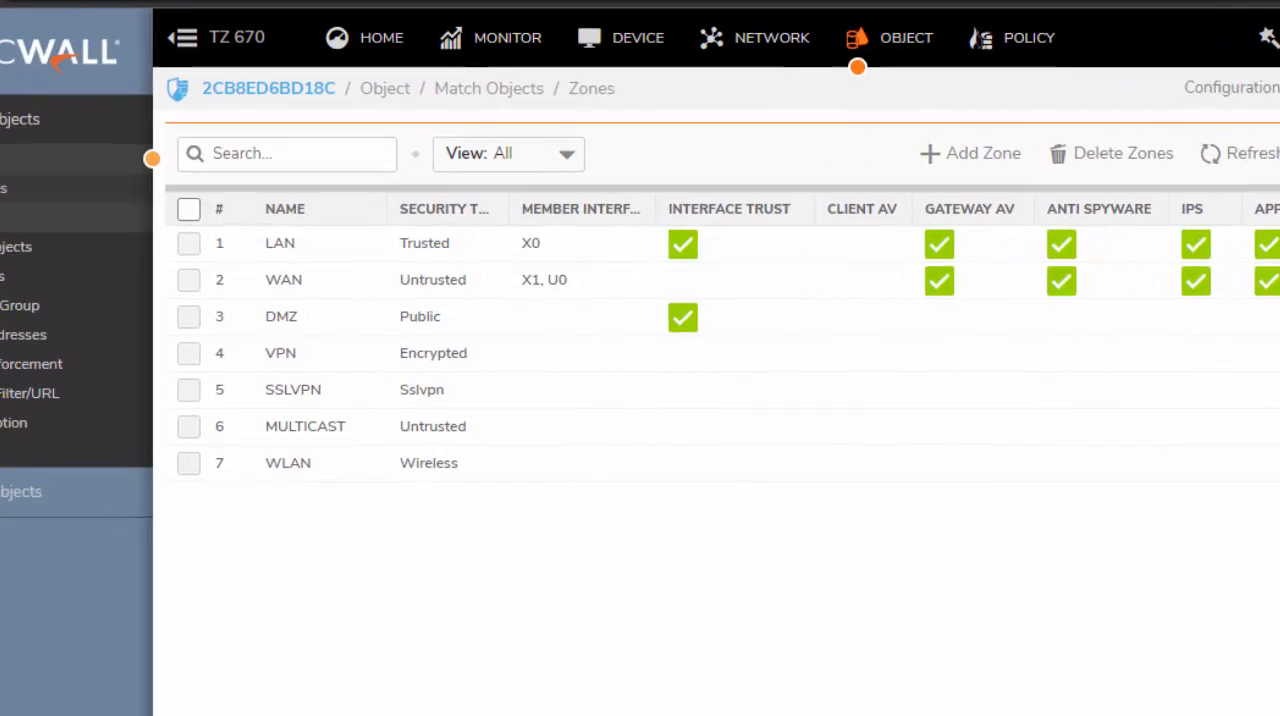
{"action": "left_click", "coordinate": [95, 195]}
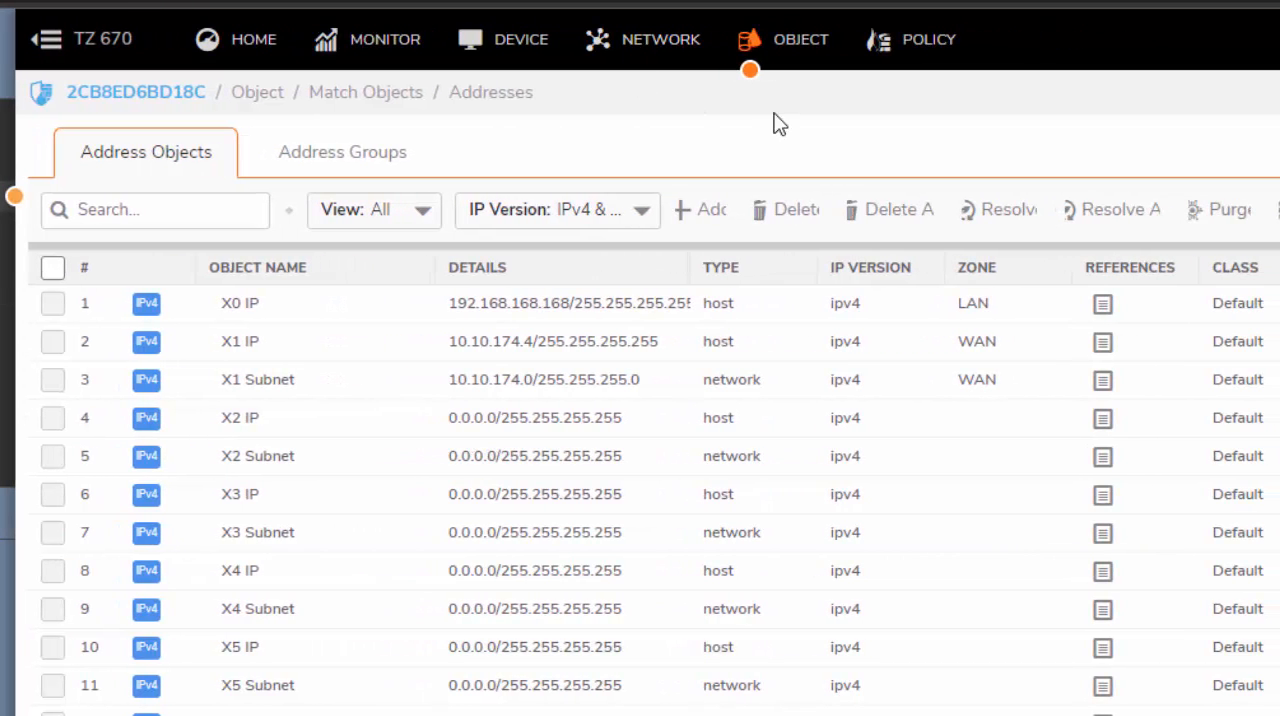
Add a new address object named 'HomeOffice 1.1.1.1'.
{"action": "left_click", "coordinate": [700, 209]}
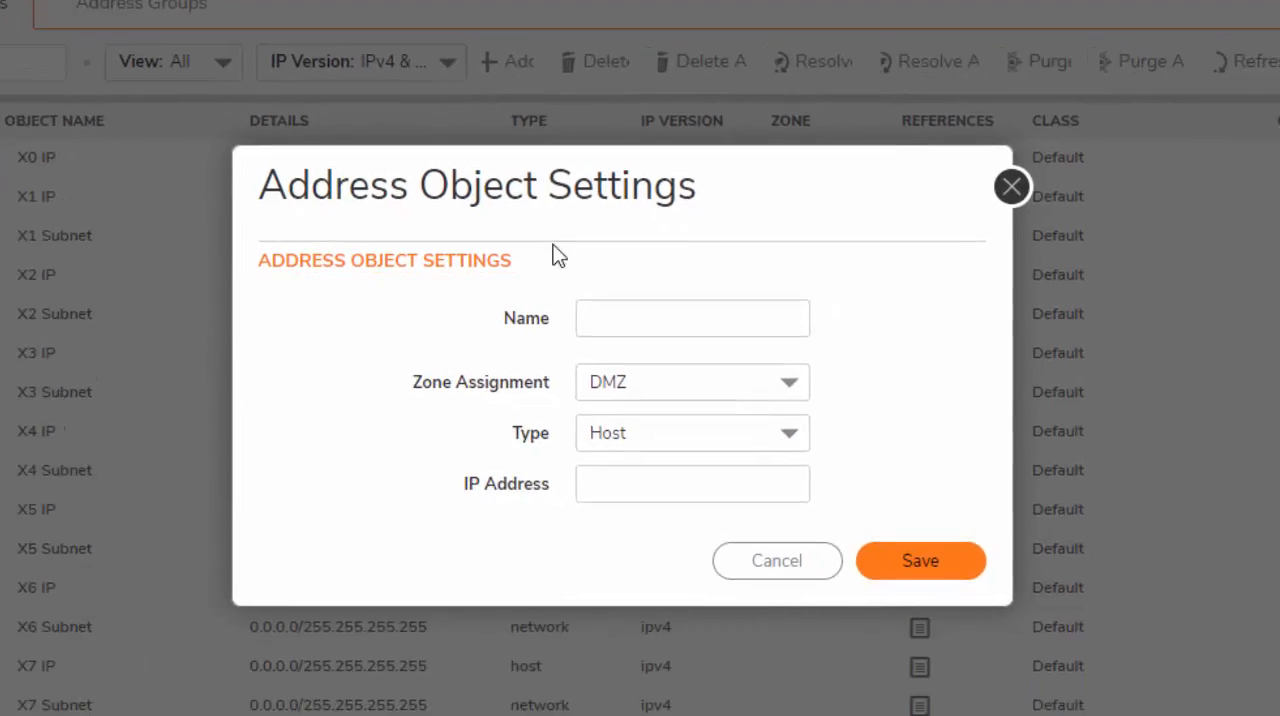
{"action": "left_click", "coordinate": [692, 318]}
{"action": "type", "text": "HomeO"}
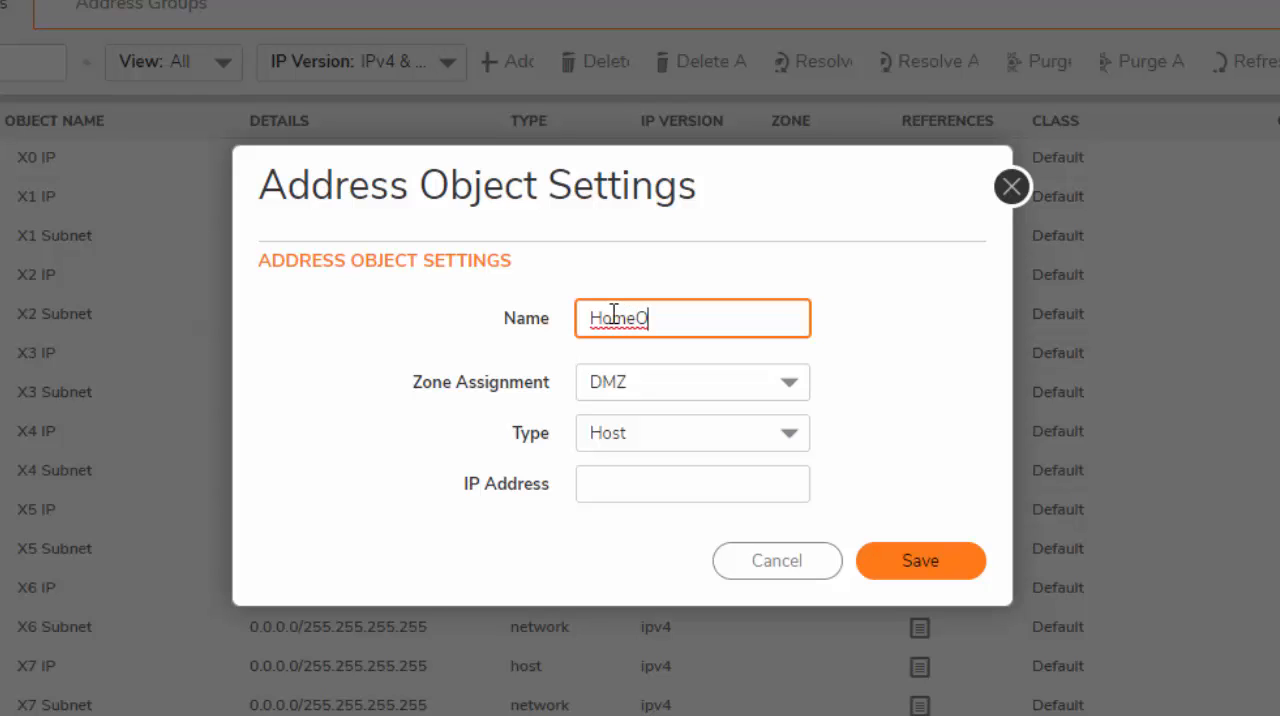
{"action": "type", "text": "ffice"}
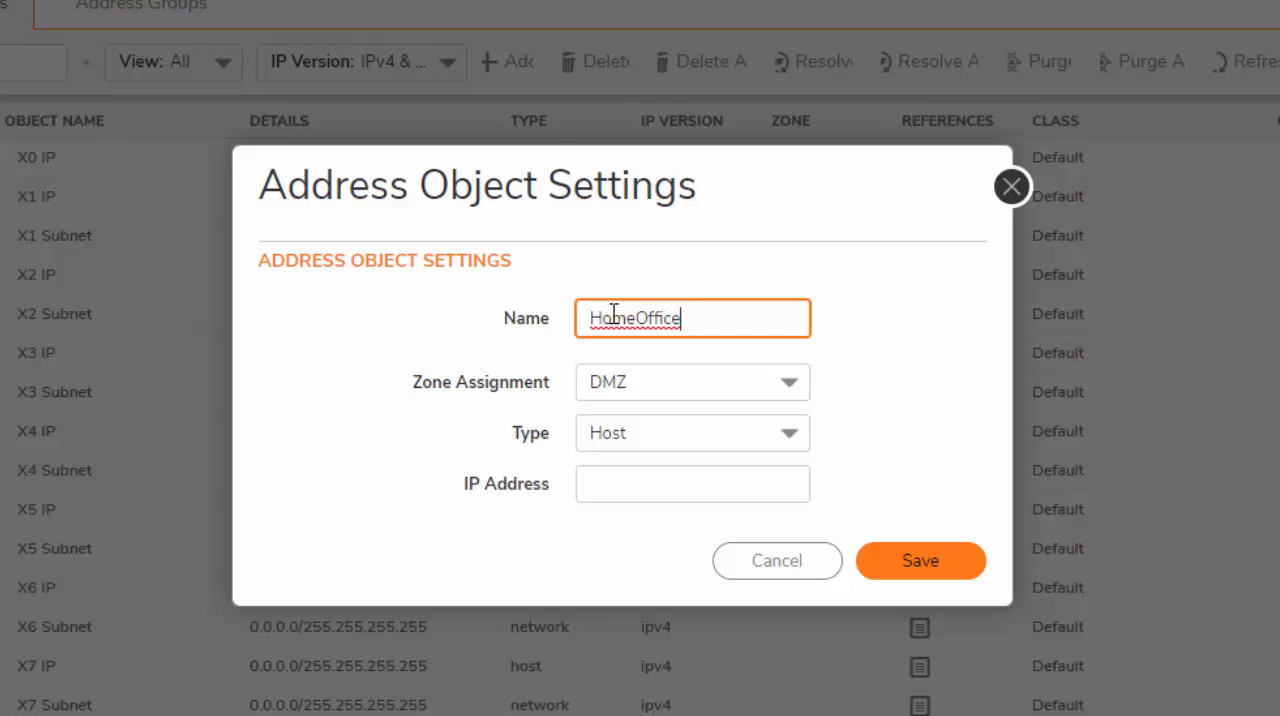
{"action": "type", "text": "1"}
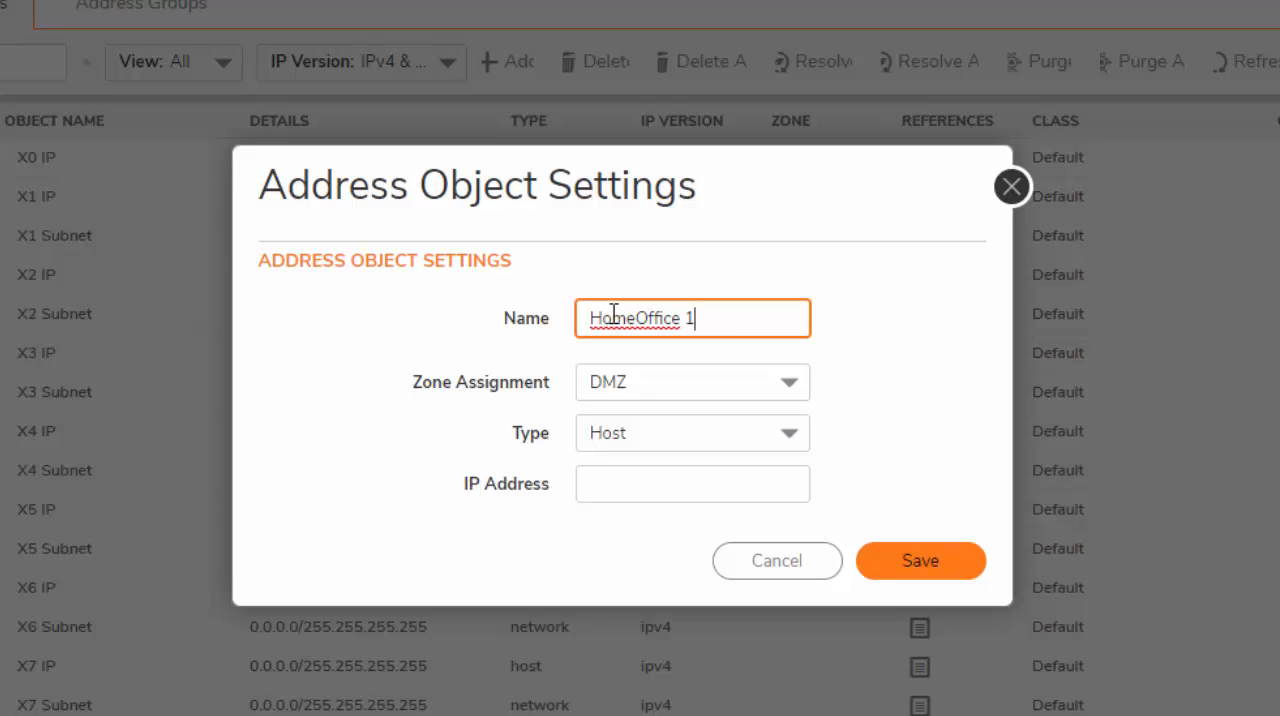
{"action": "type", "text": ".1.1."}
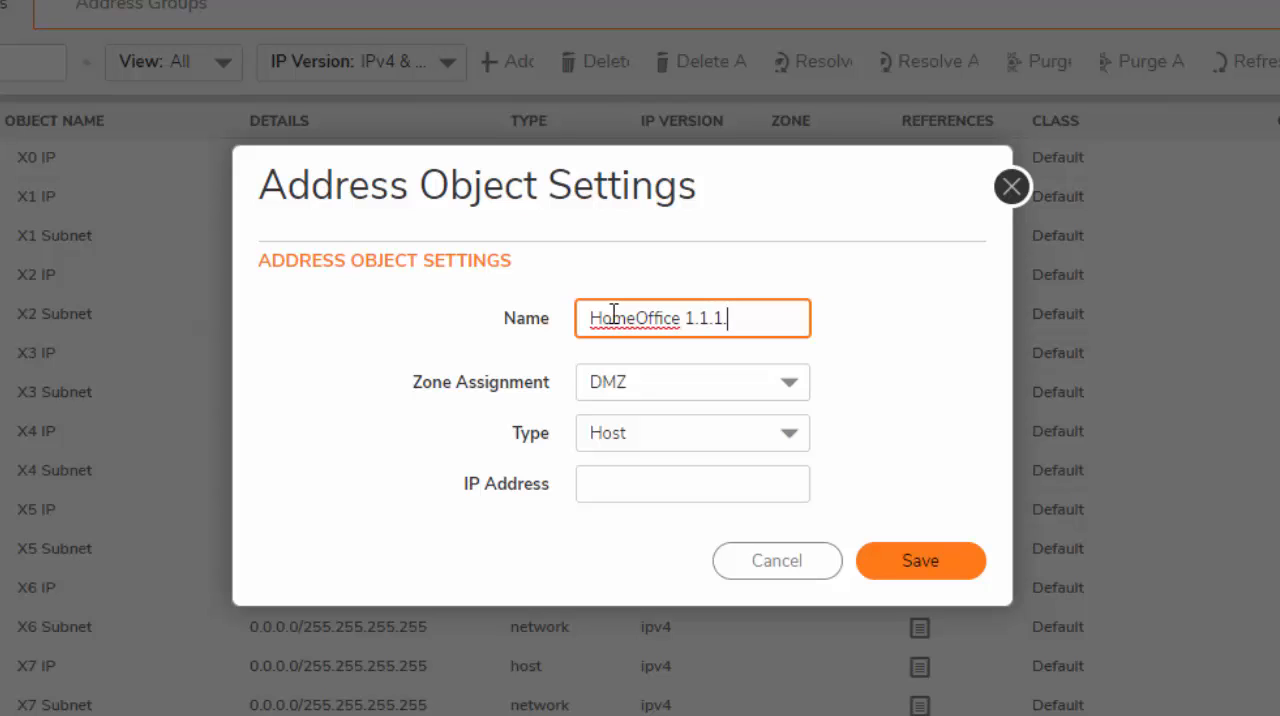
Set it as a WAN-zone host with IP 1.1.1.1 and save the object.
{"action": "left_click", "coordinate": [692, 484]}
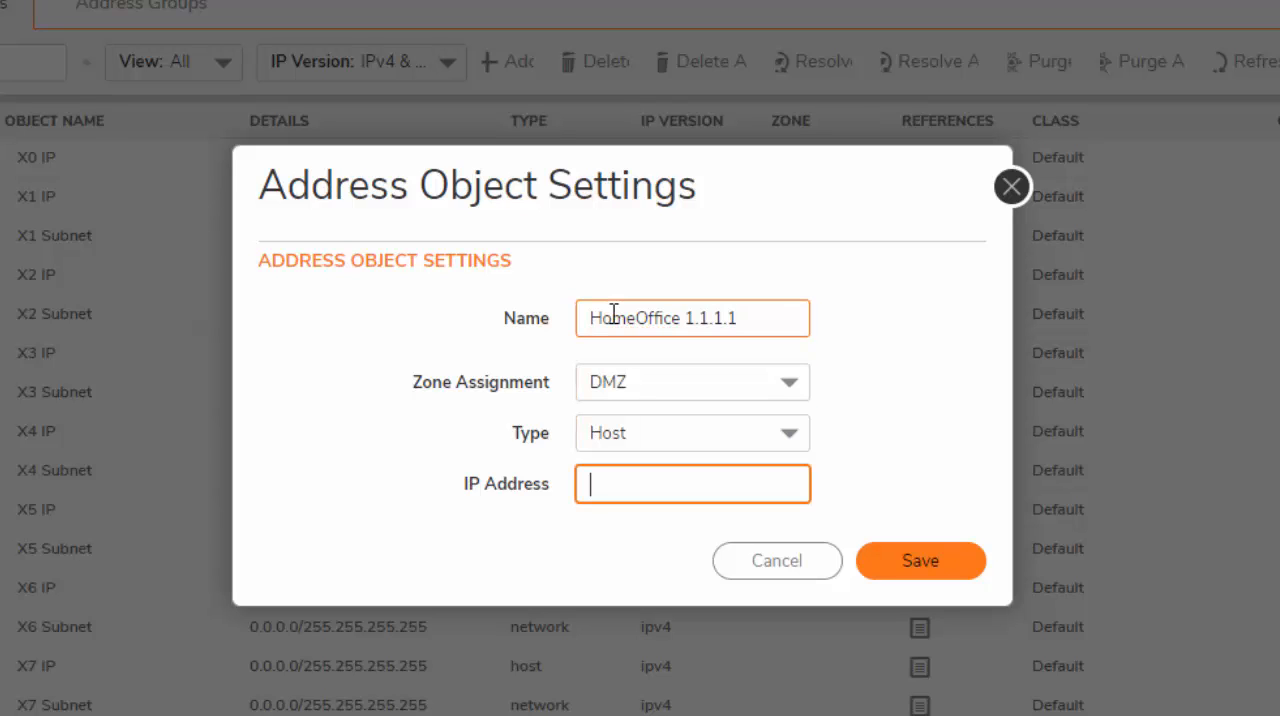
{"action": "type", "text": "1"}
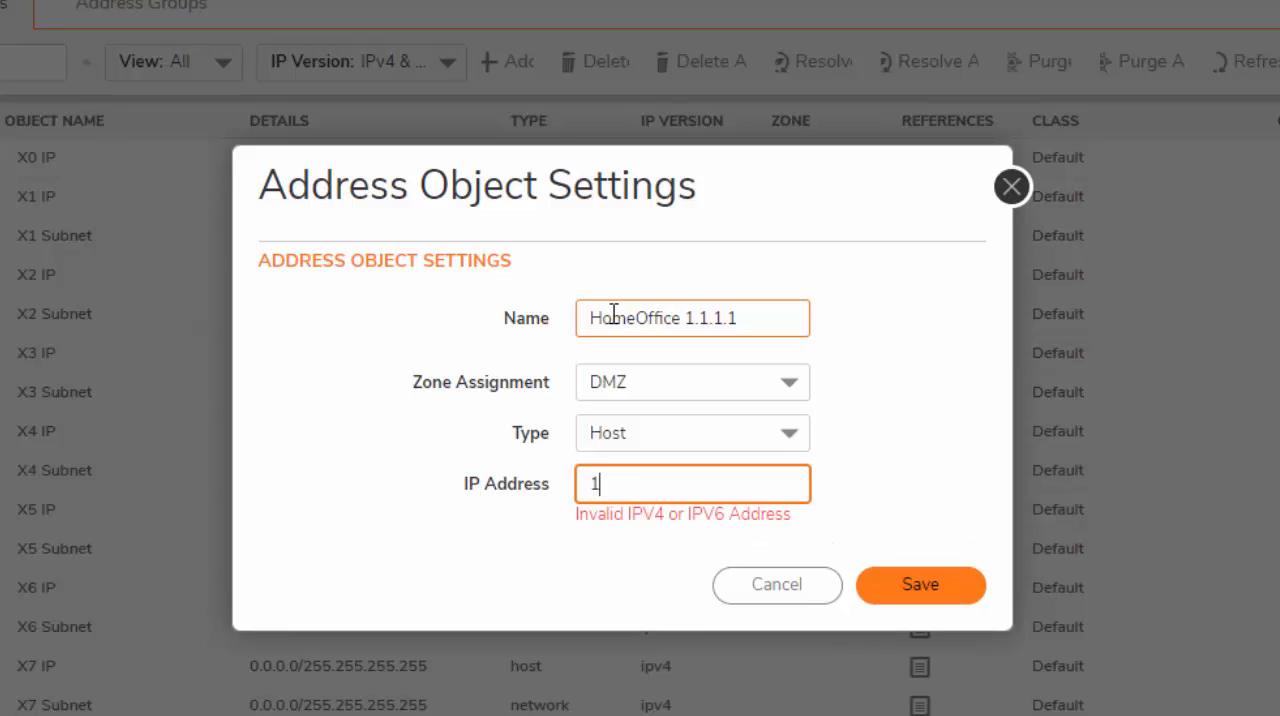
{"action": "type", "text": ".1.1.1"}
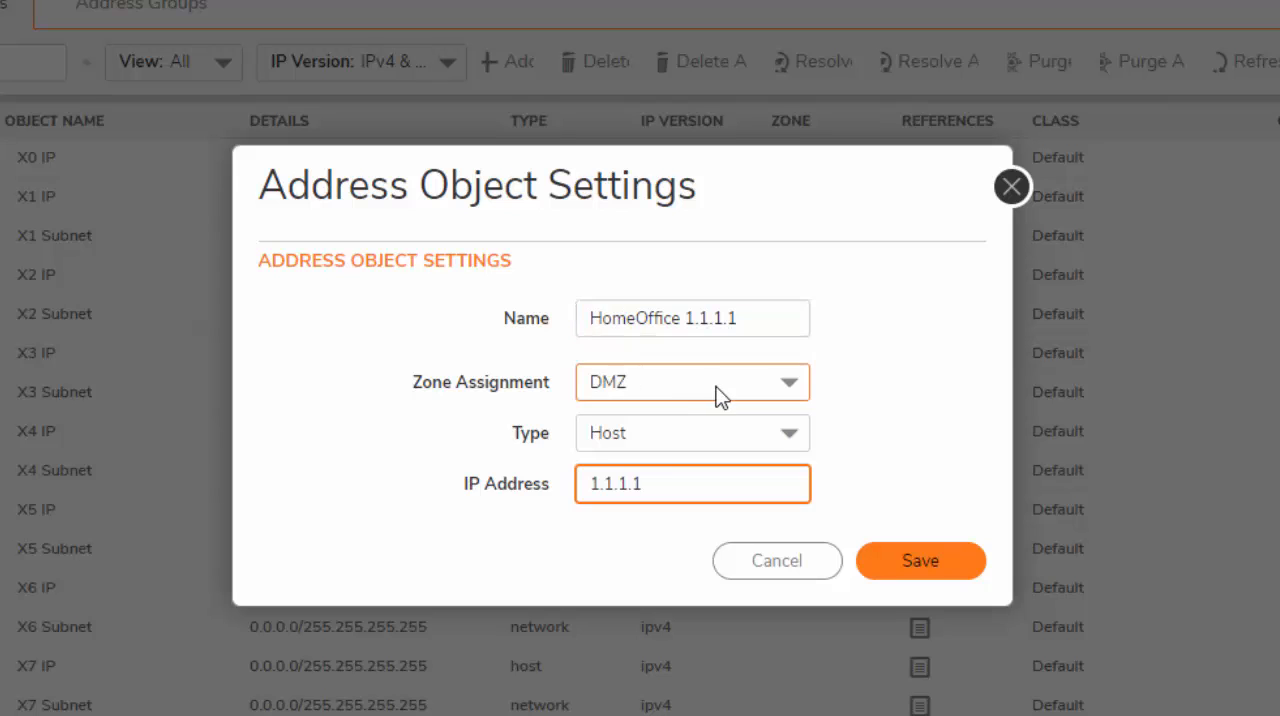
{"action": "left_click", "coordinate": [692, 382]}
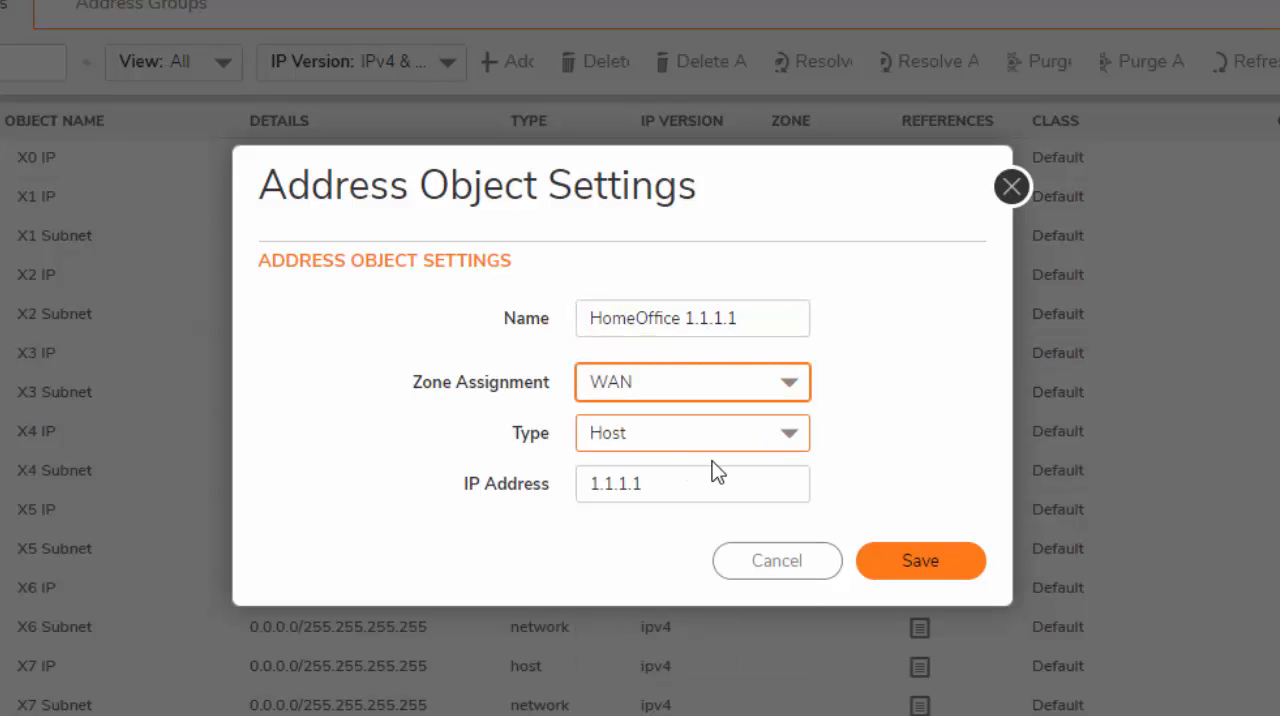
{"action": "left_click", "coordinate": [692, 318]}
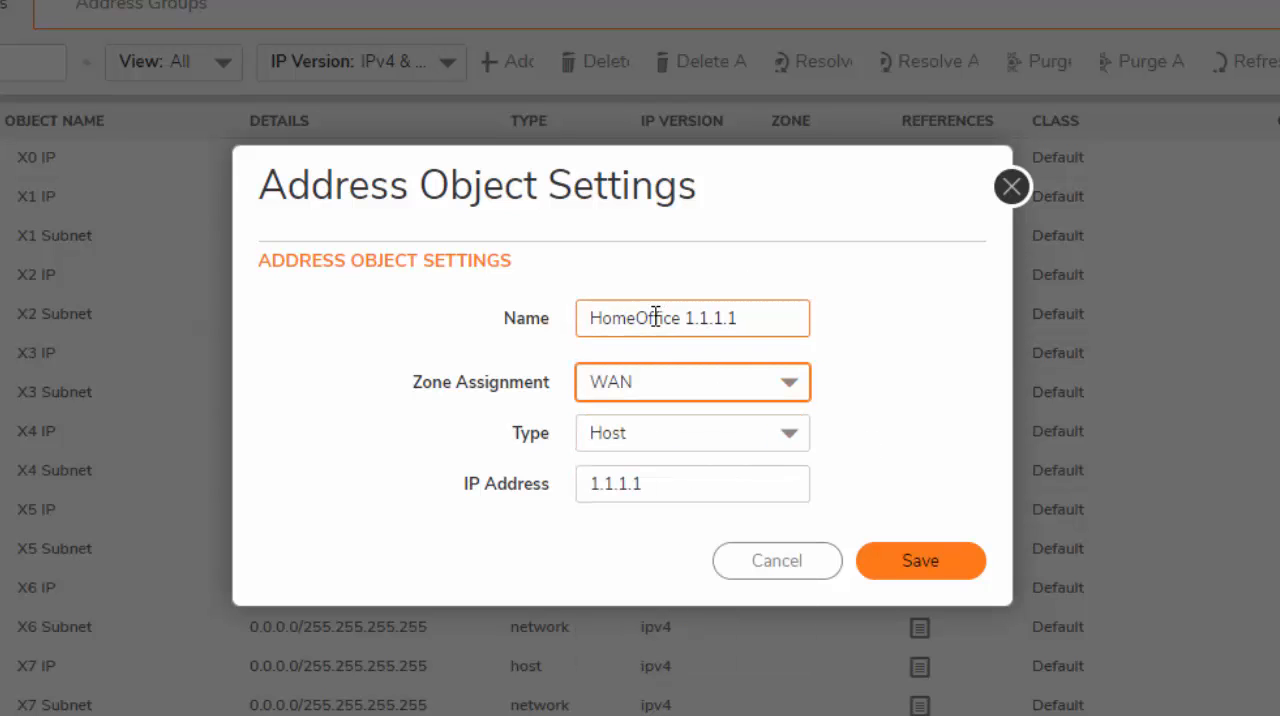
{"action": "left_click", "coordinate": [919, 560]}
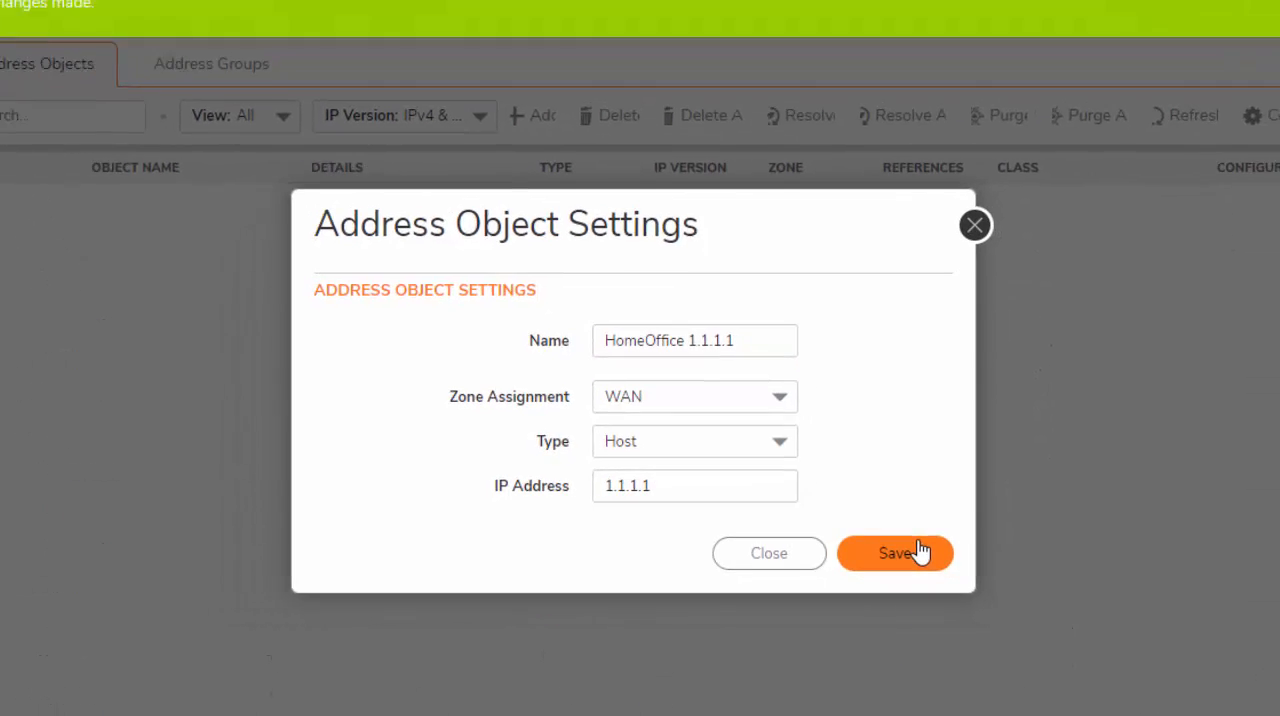
{"action": "left_click", "coordinate": [895, 553]}
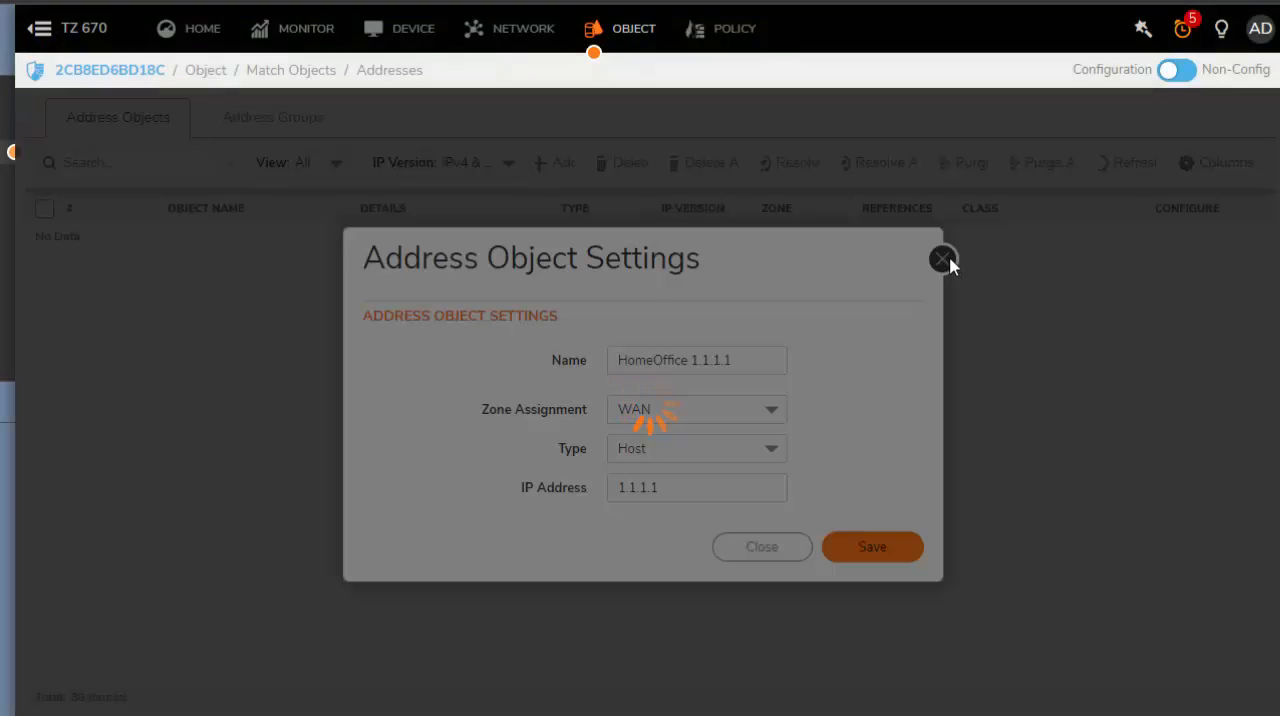
Filter the Address Objects list by 'home' to show the HomeOffice 1.1.1.1 entry.
{"action": "left_click", "coordinate": [940, 260]}
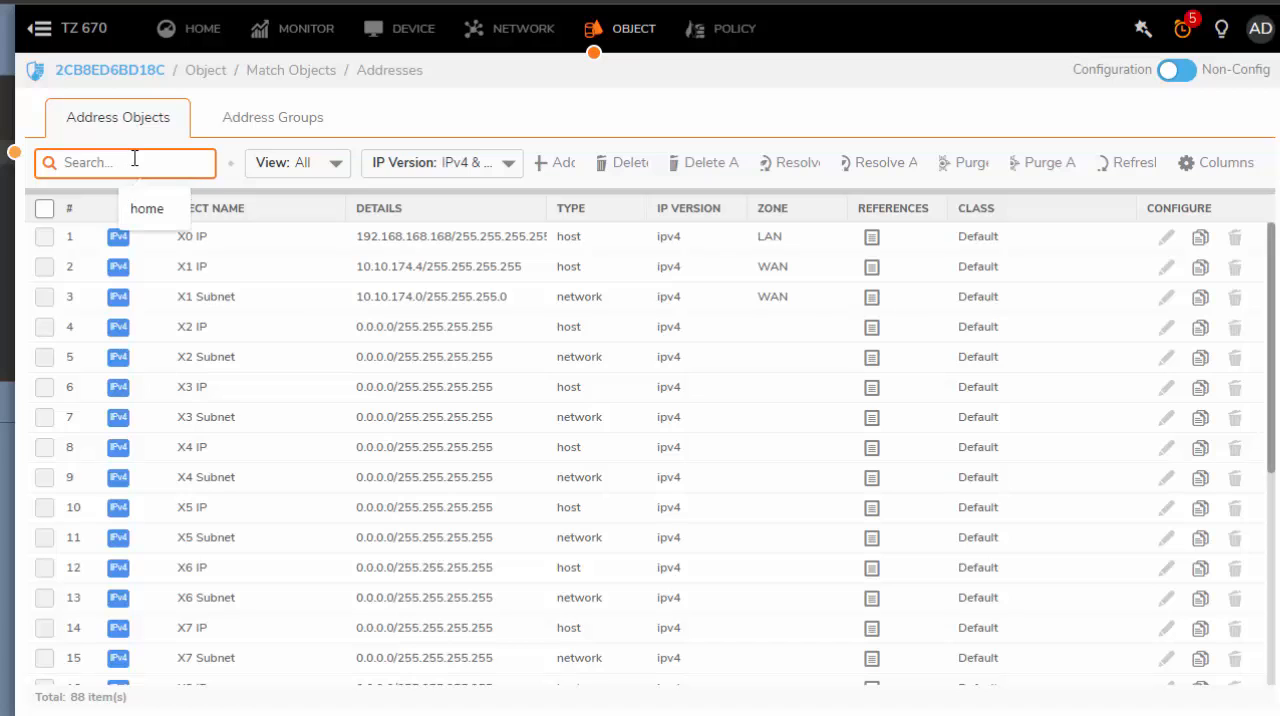
{"action": "type", "text": "home"}
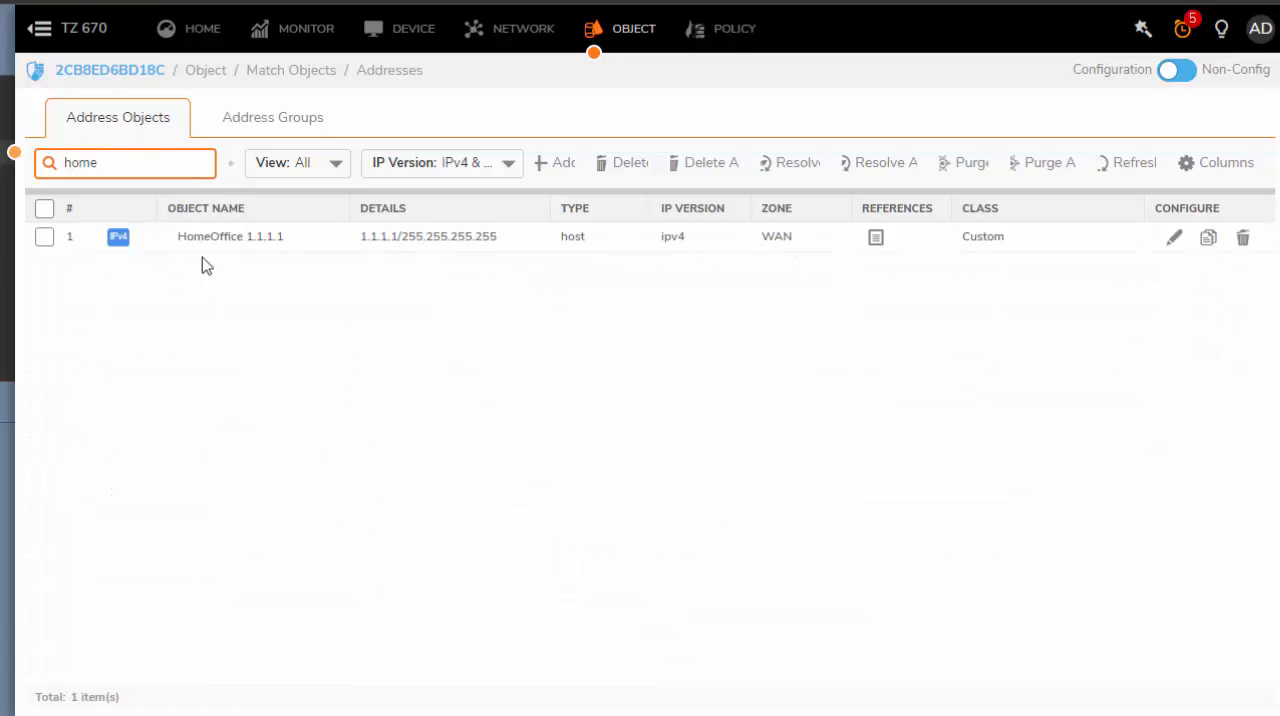
{"action": "mouse_move", "coordinate": [855, 240]}
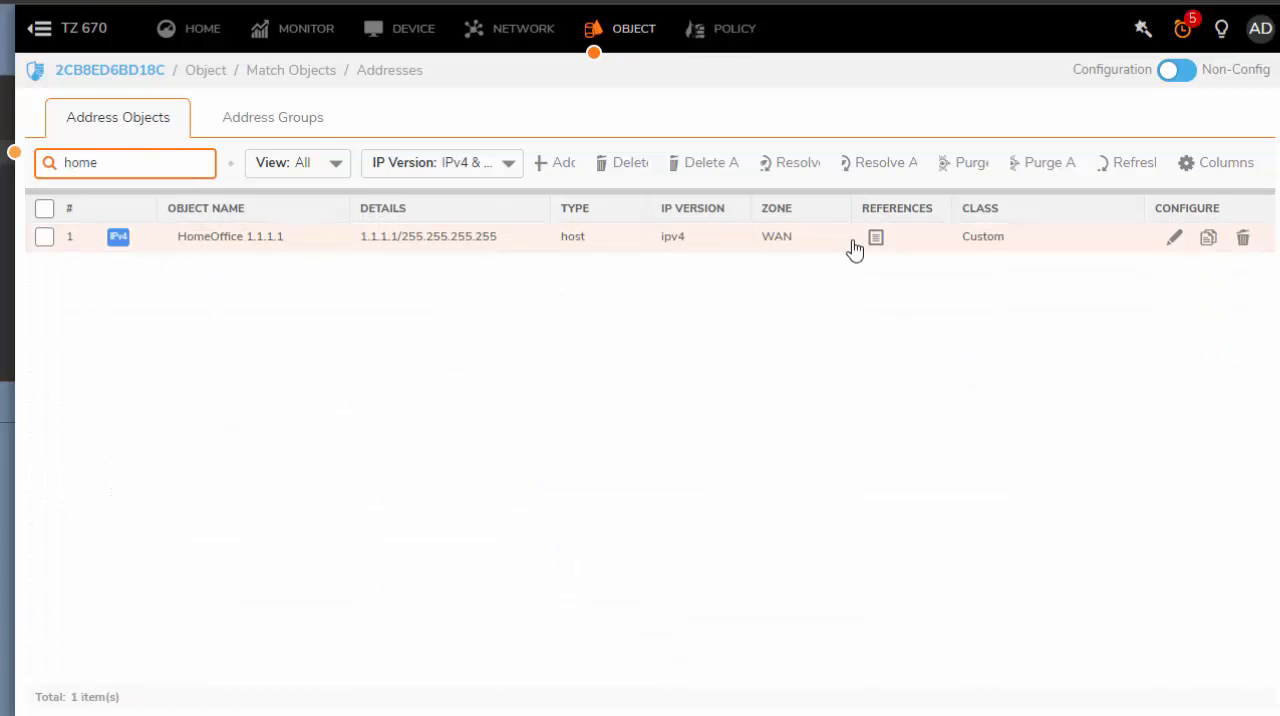
{"action": "mouse_move", "coordinate": [650, 640]}
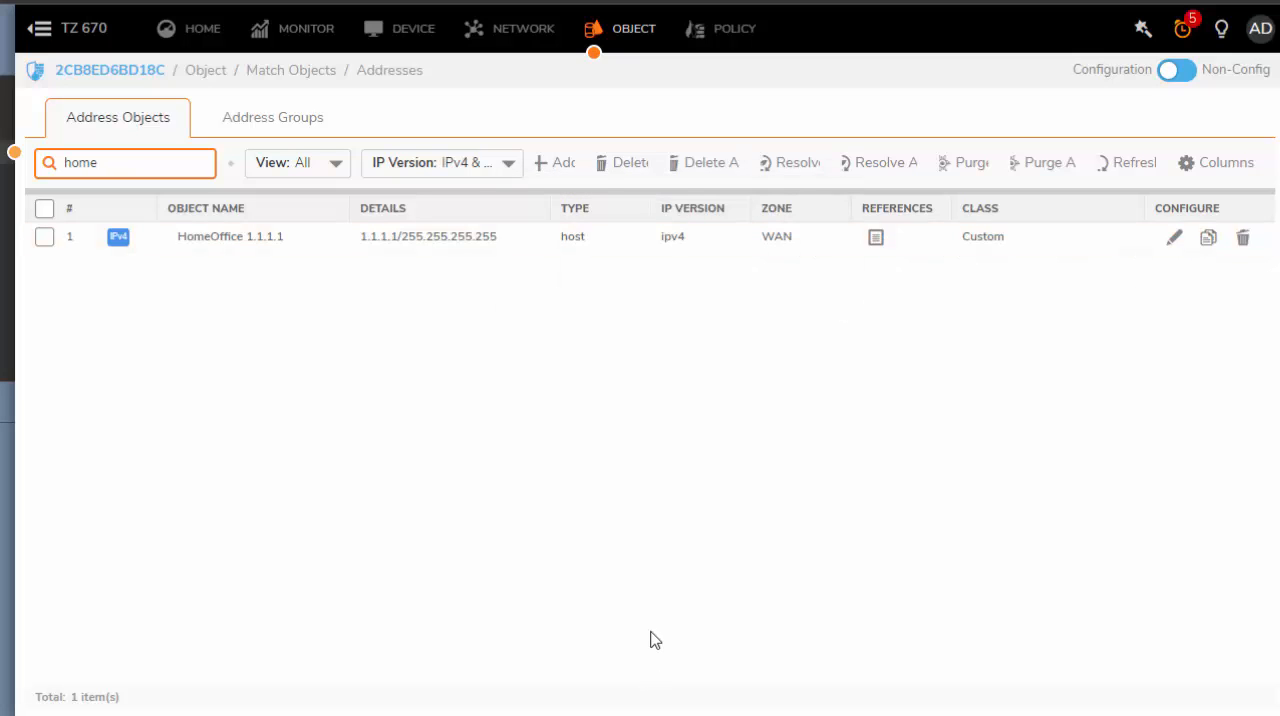
{"action": "mouse_move", "coordinate": [538, 40]}
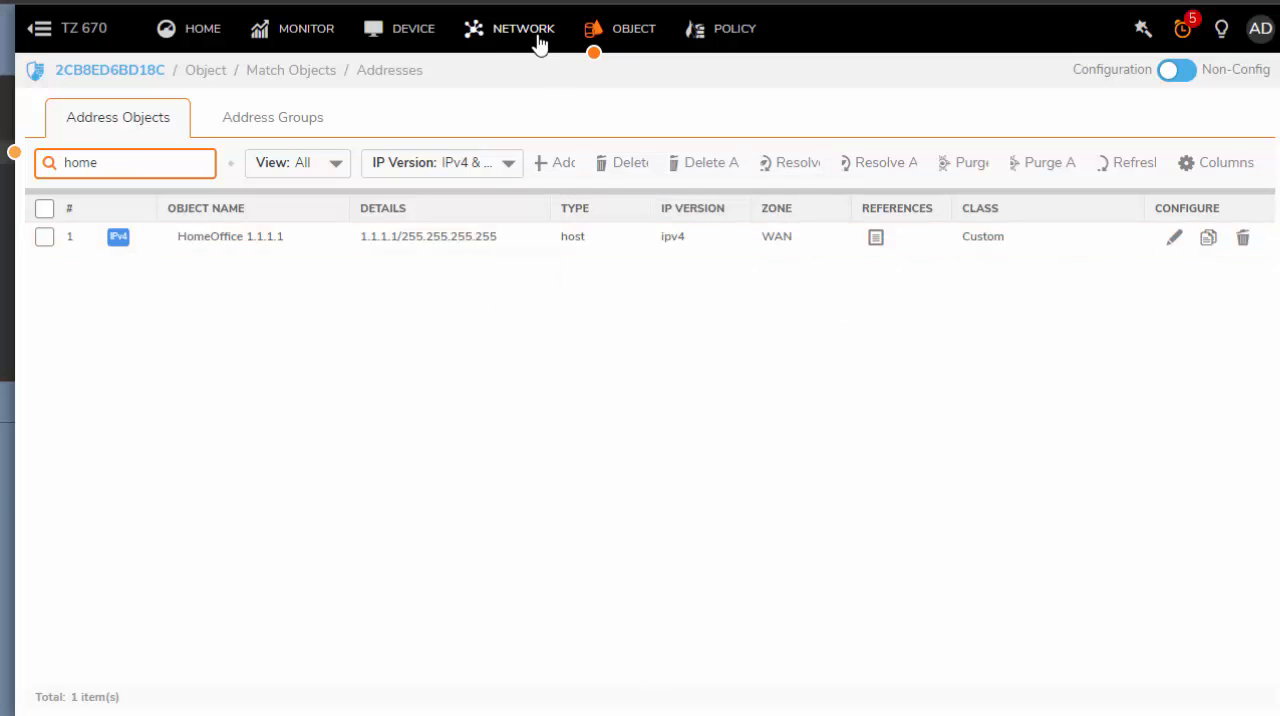
Confirm X1 WAN interface keeps HTTP-to-HTTPS redirect and HTTPS management on, then apply.
{"action": "left_click", "coordinate": [522, 28]}
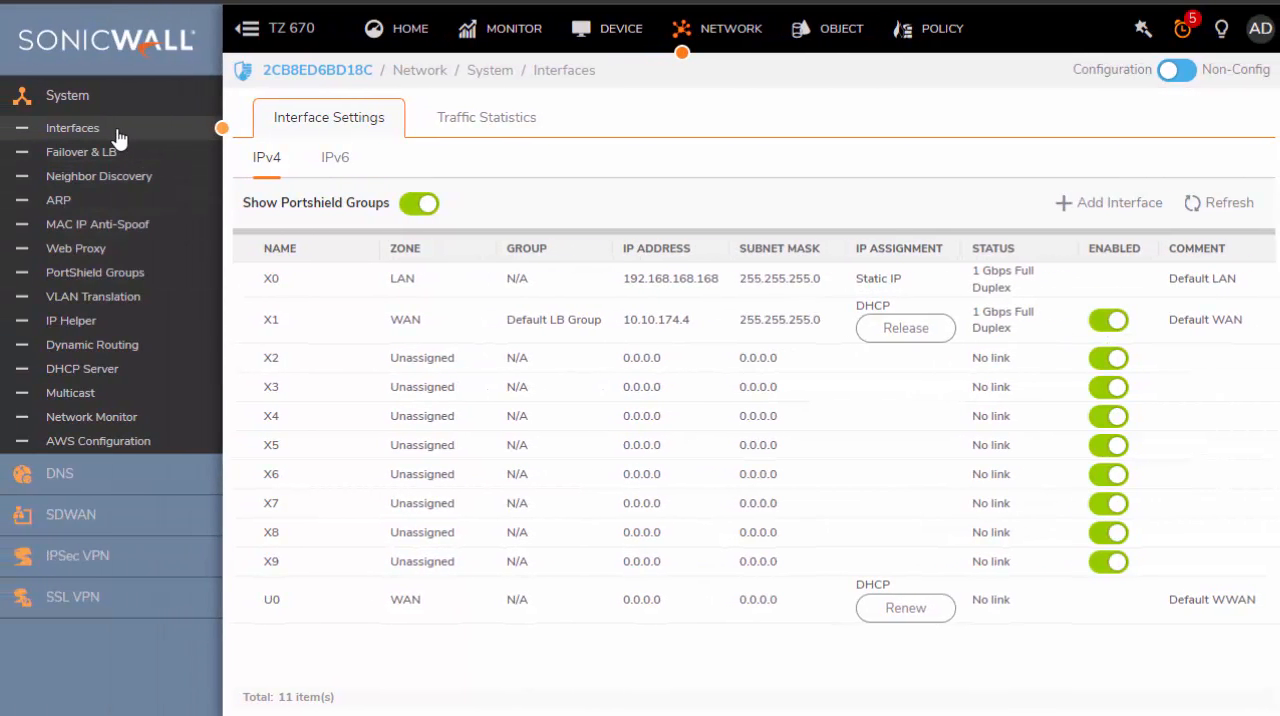
{"action": "mouse_move", "coordinate": [459, 280]}
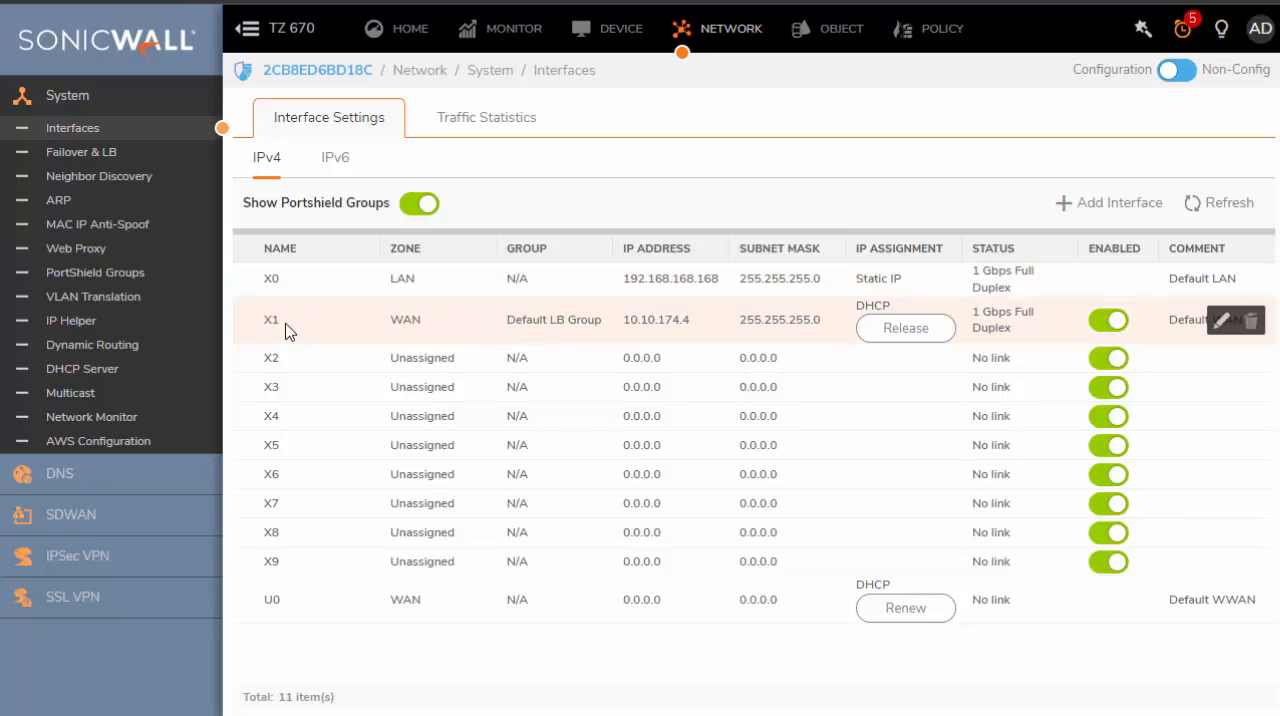
{"action": "mouse_move", "coordinate": [405, 319]}
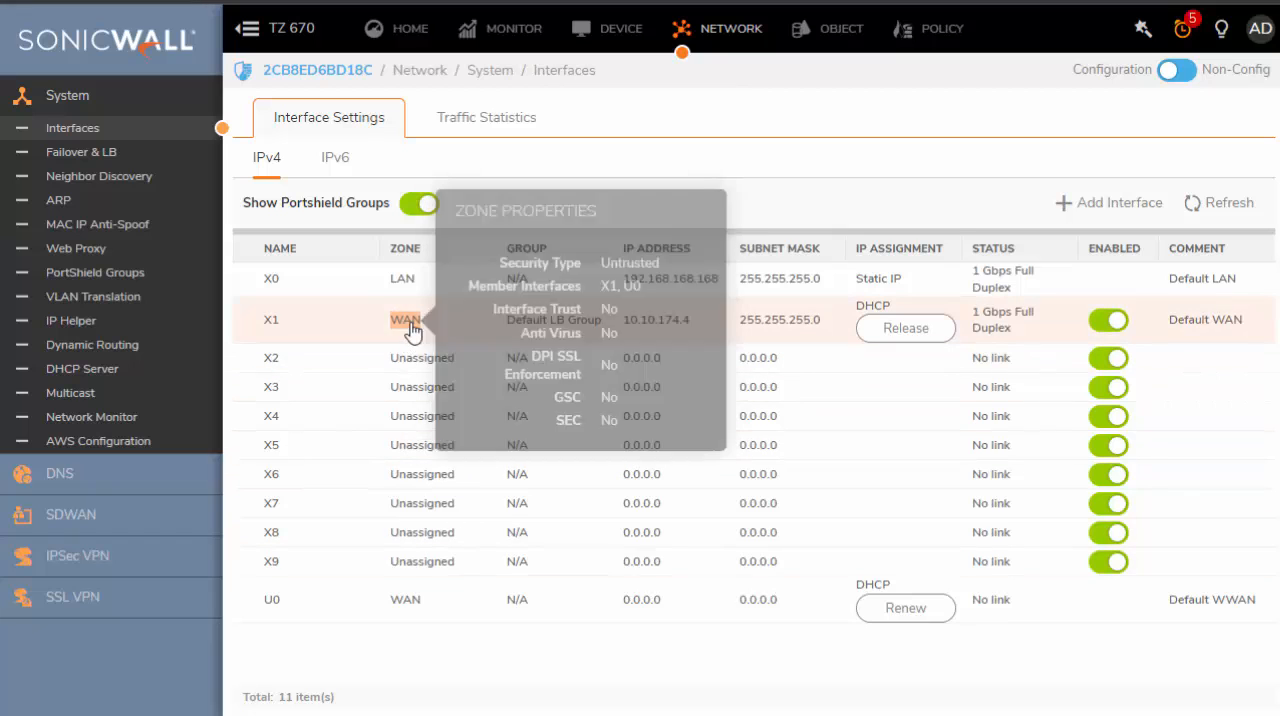
{"action": "mouse_move", "coordinate": [1077, 344]}
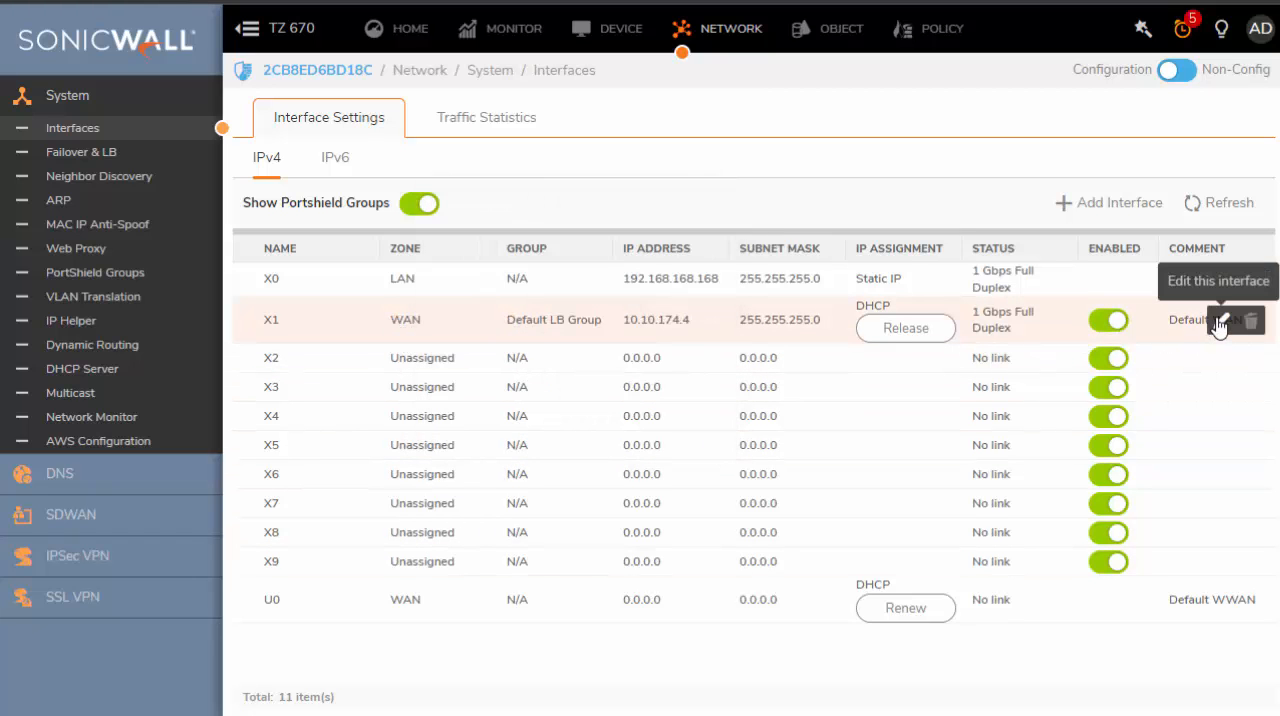
{"action": "left_click", "coordinate": [1221, 320]}
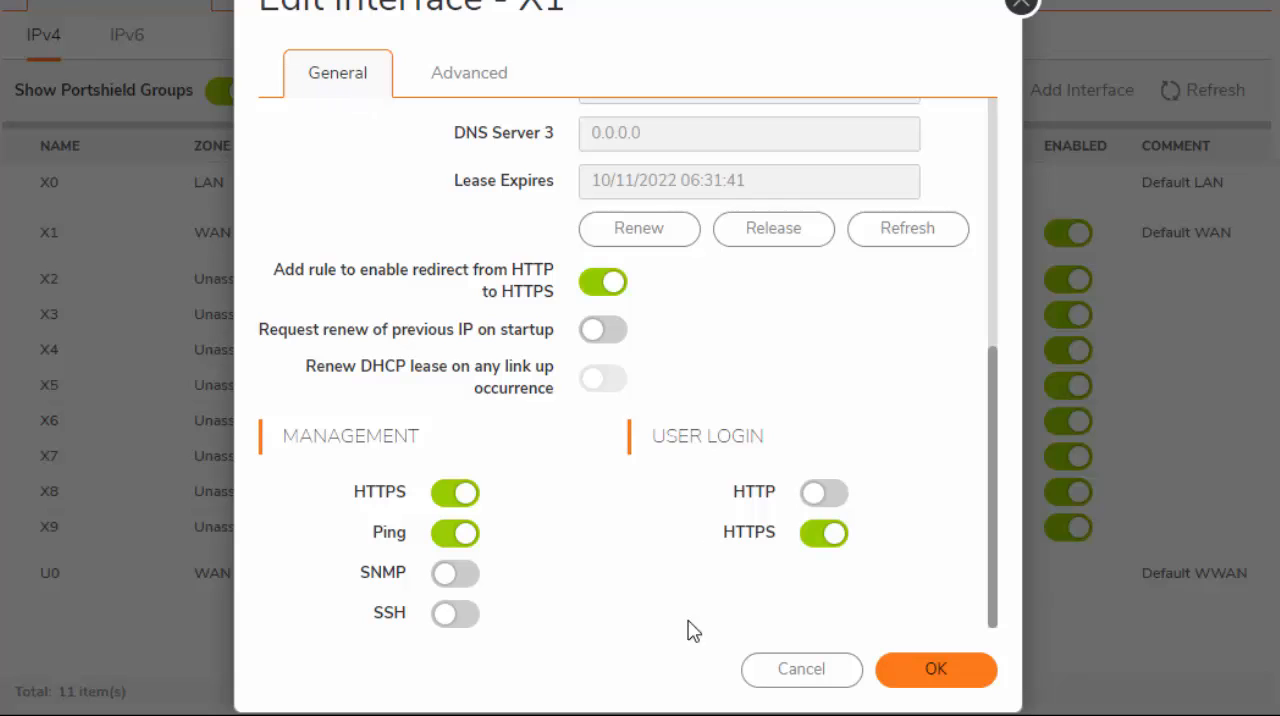
{"action": "mouse_move", "coordinate": [699, 465]}
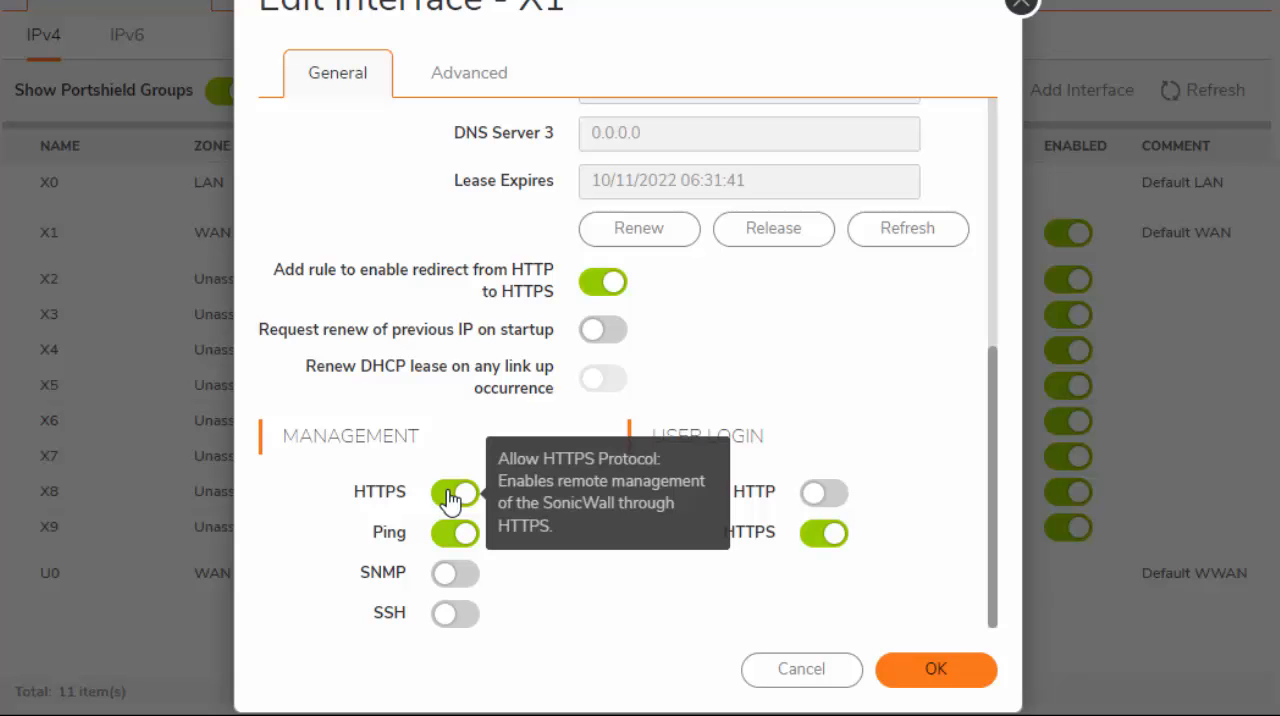
{"action": "mouse_move", "coordinate": [675, 447]}
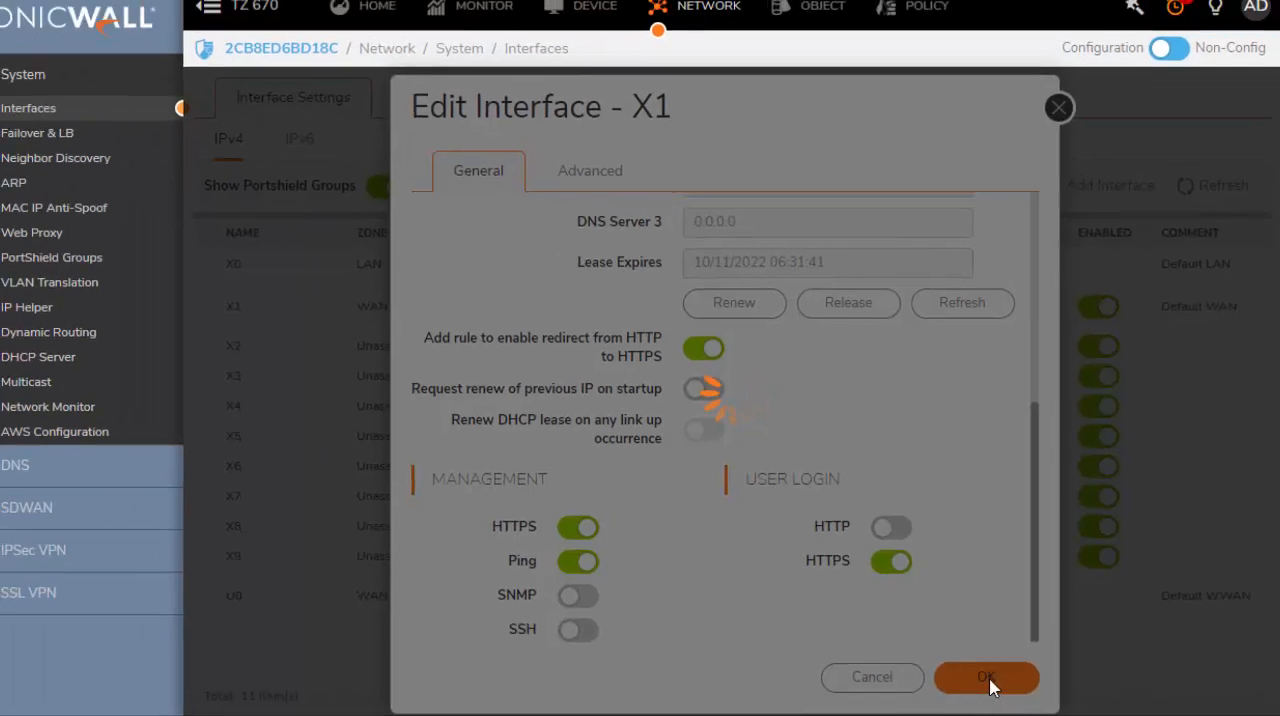
{"action": "left_click", "coordinate": [985, 677]}
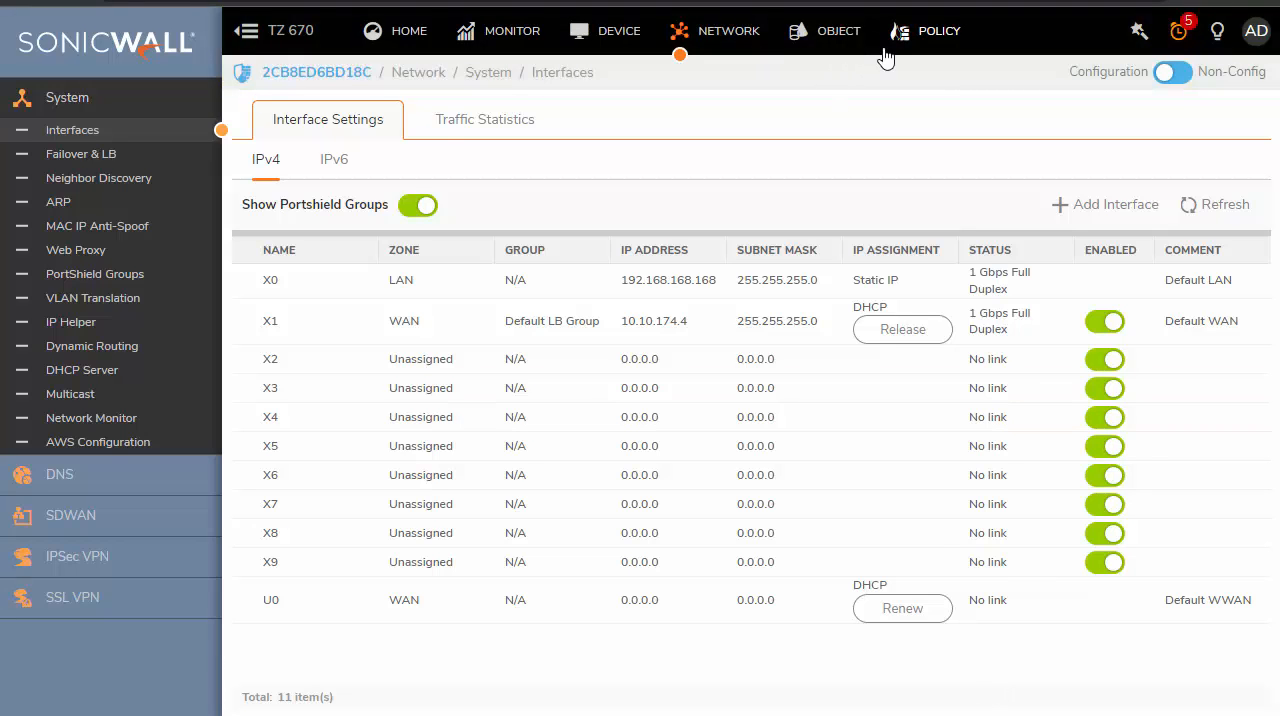
{"action": "mouse_move", "coordinate": [883, 107]}
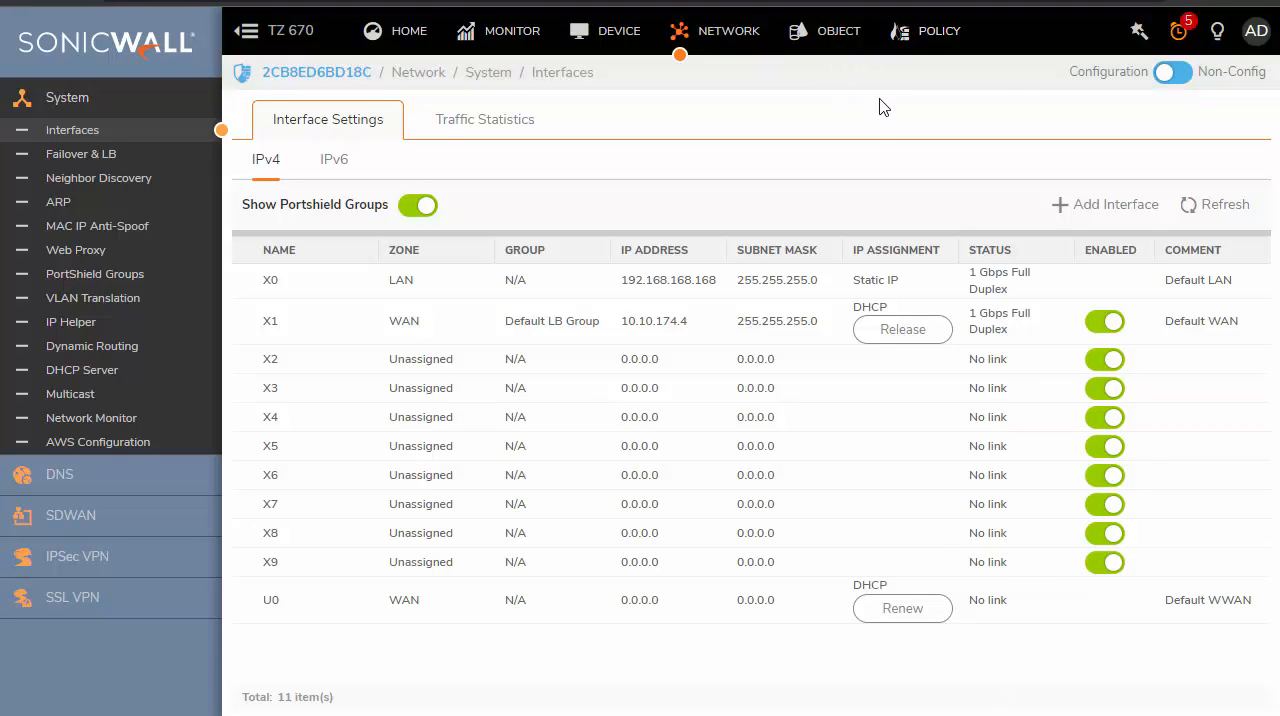
{"action": "mouse_move", "coordinate": [924, 50]}
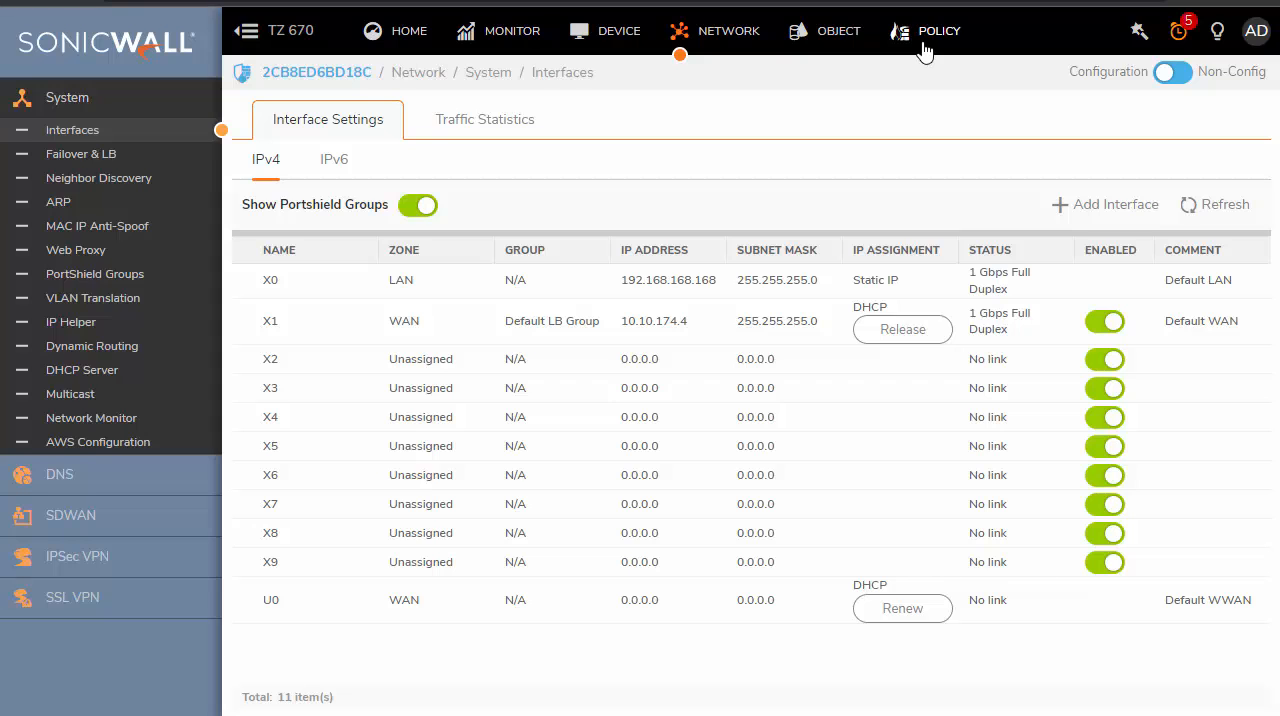
Filter Access Rules to WAN-to-WAN, showing the Ping, HTTPS and HTTP management rules.
{"action": "left_click", "coordinate": [938, 31]}
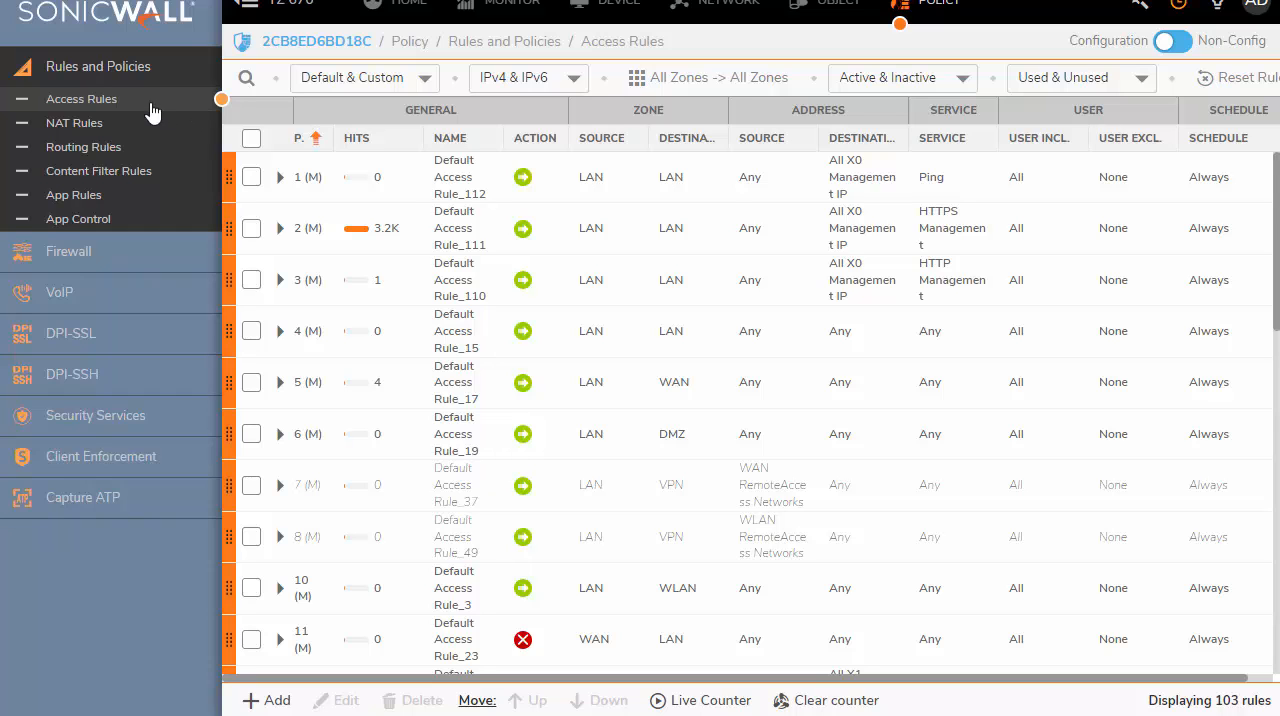
{"action": "mouse_move", "coordinate": [640, 137]}
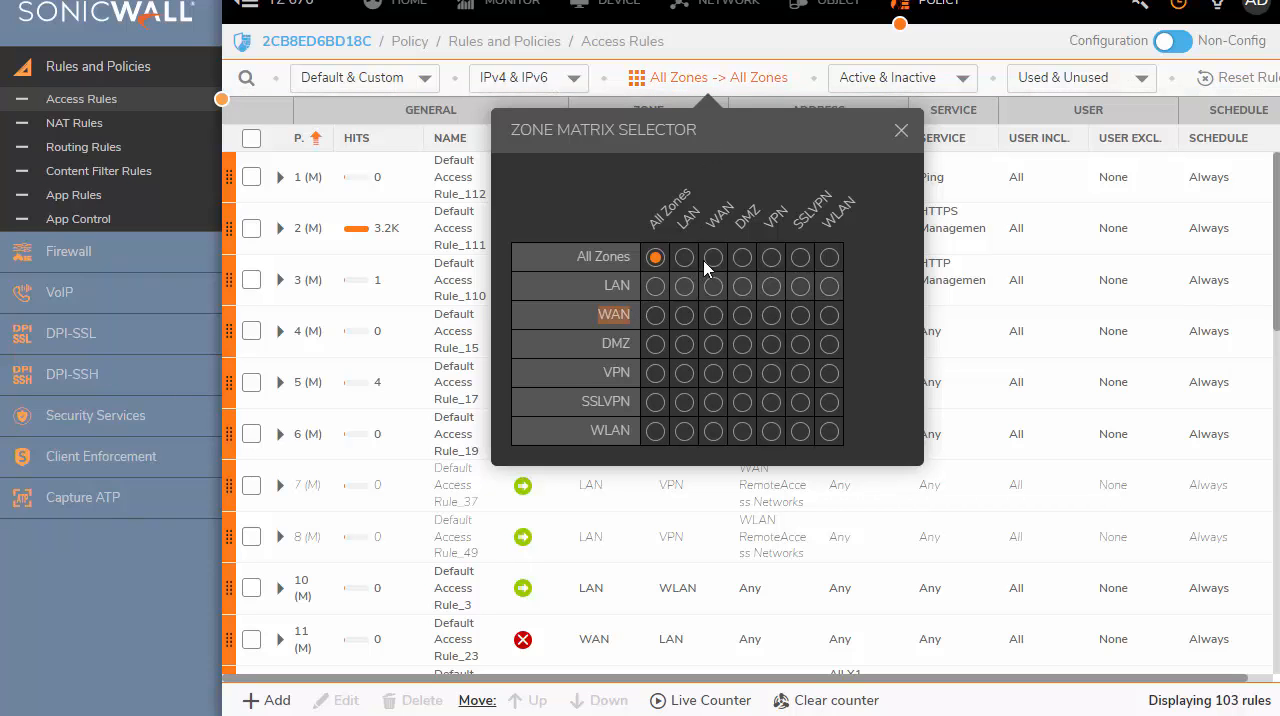
{"action": "left_click", "coordinate": [684, 314]}
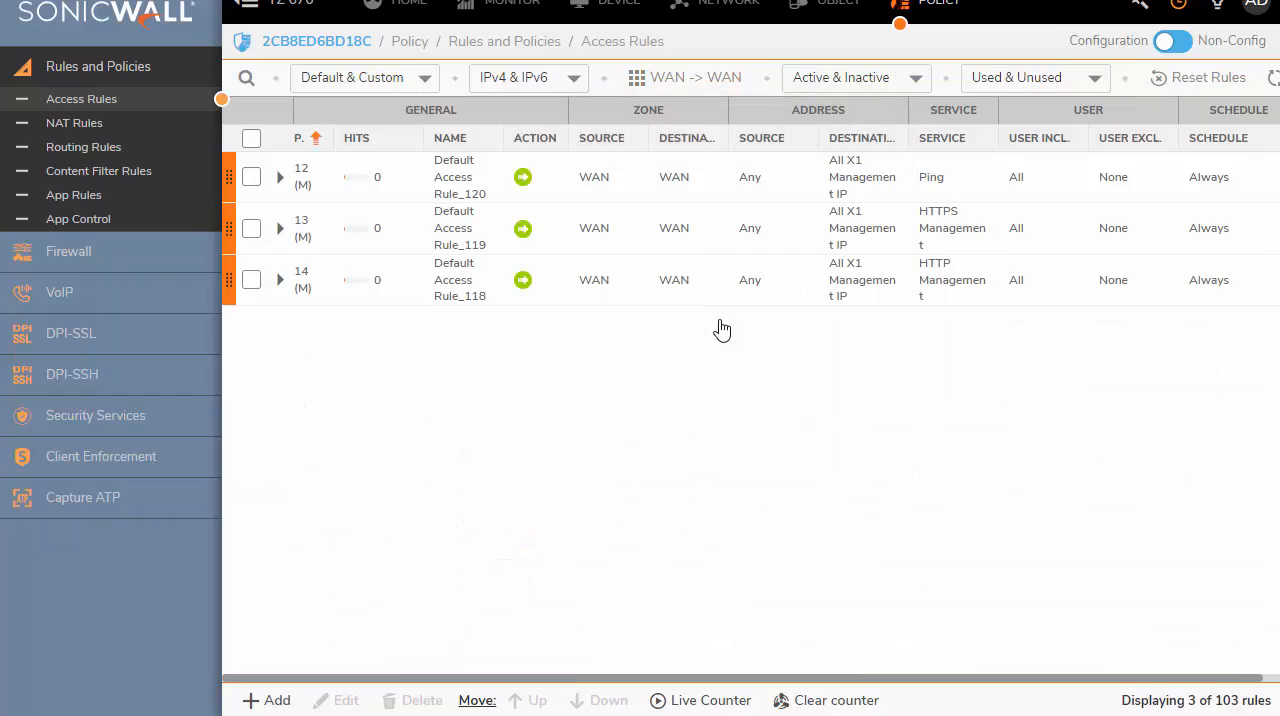
{"action": "mouse_move", "coordinate": [738, 340]}
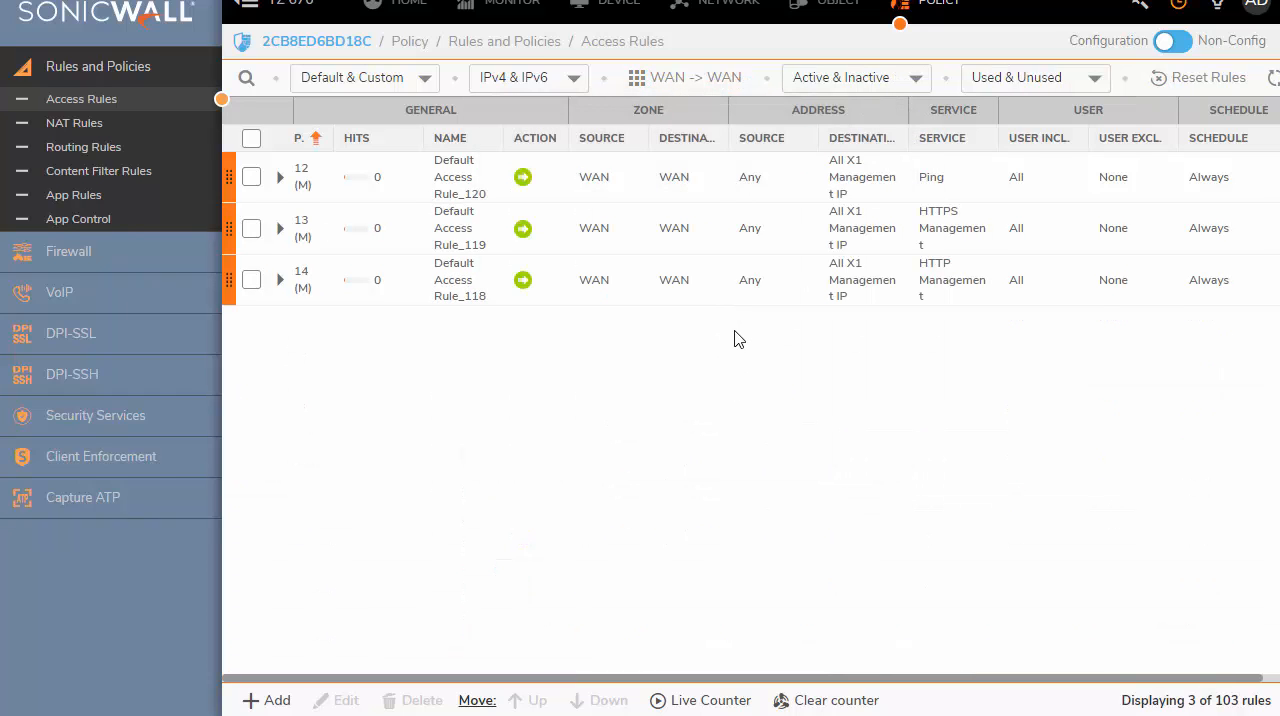
{"action": "mouse_move", "coordinate": [531, 356]}
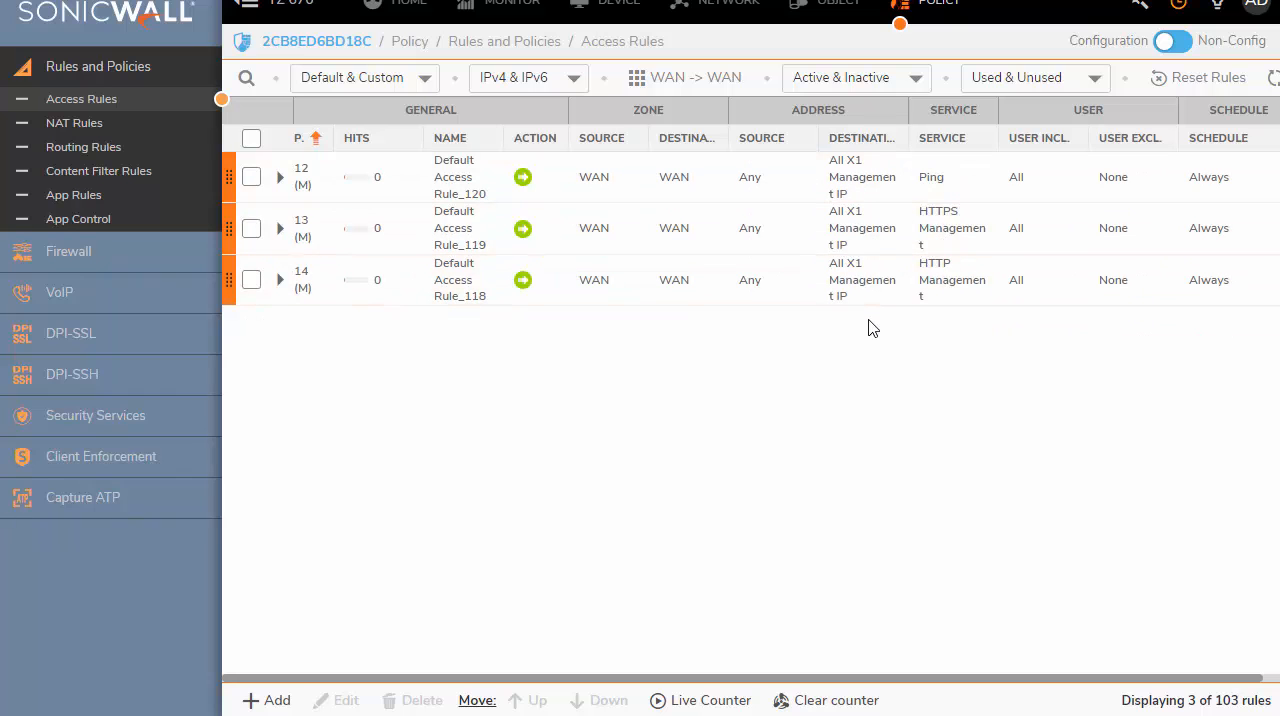
{"action": "mouse_move", "coordinate": [870, 205]}
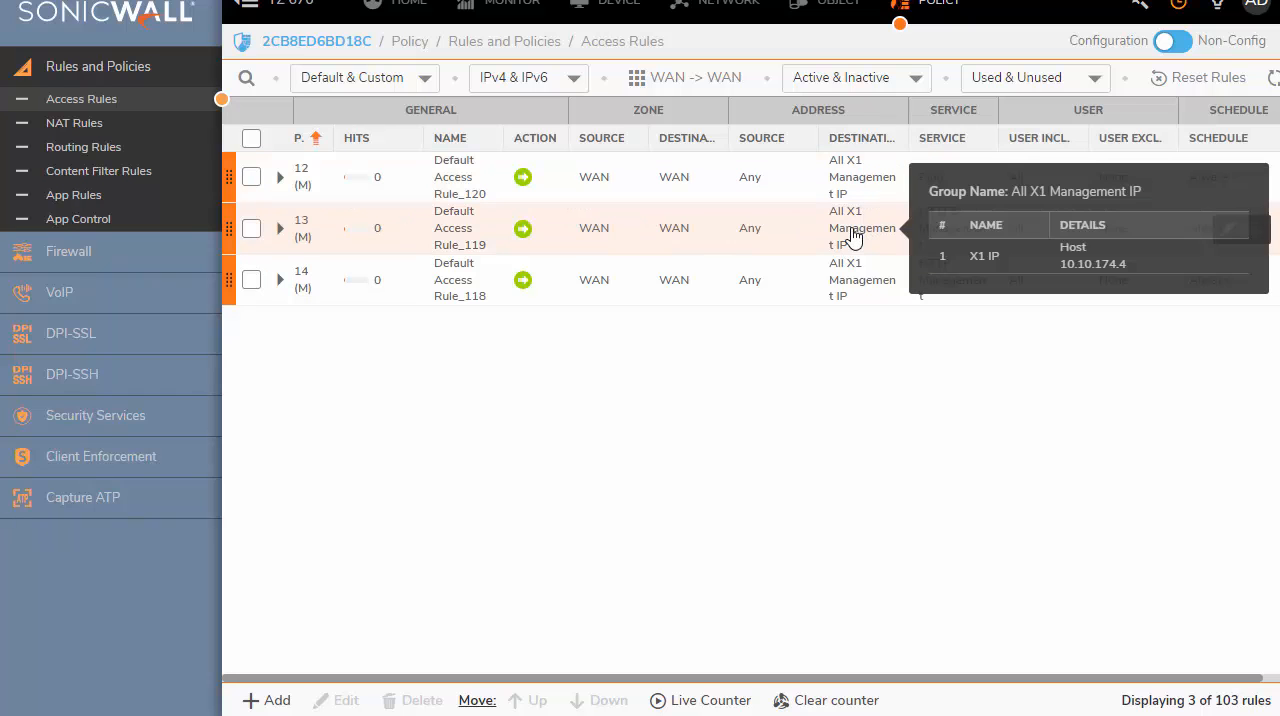
{"action": "mouse_move", "coordinate": [850, 290]}
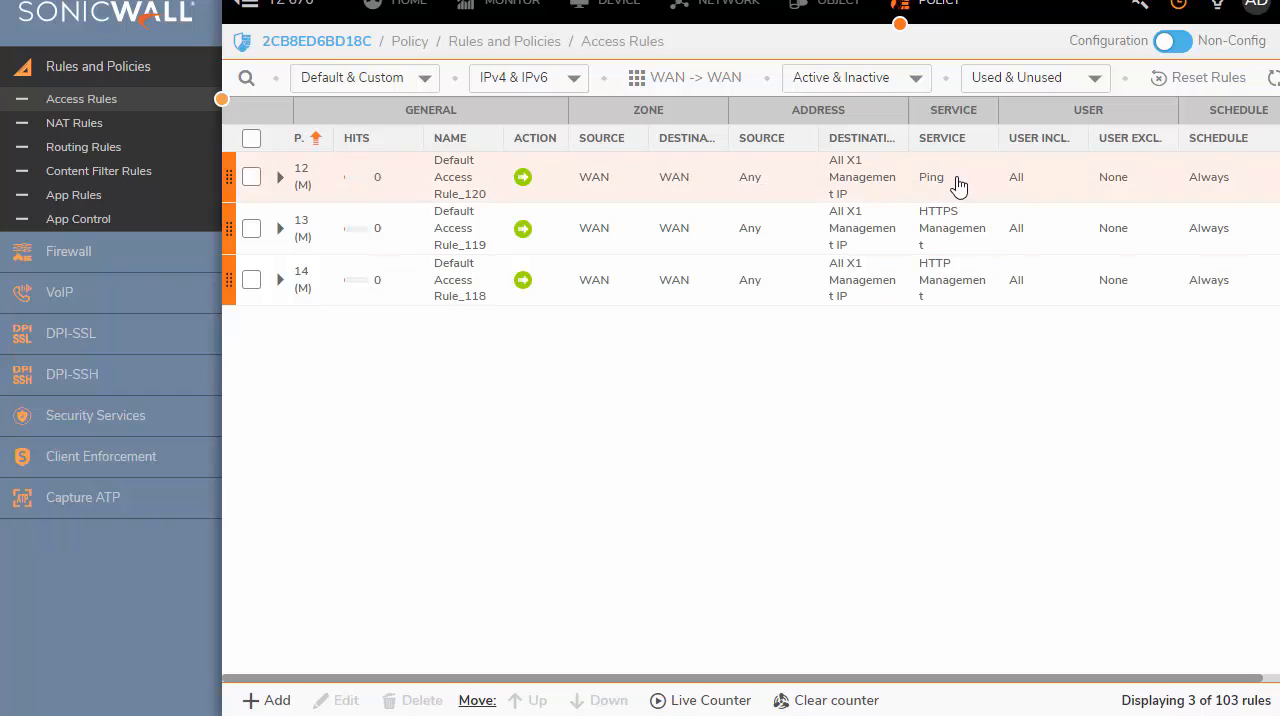
{"action": "mouse_move", "coordinate": [945, 228]}
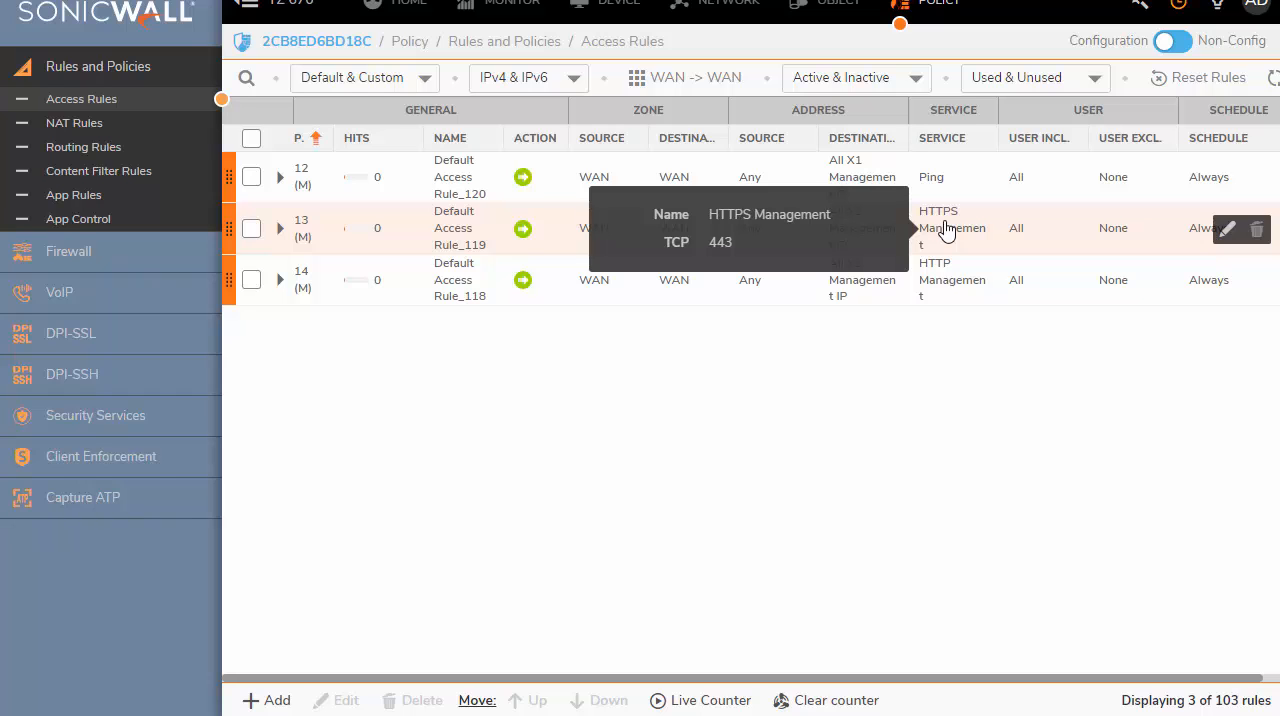
{"action": "mouse_move", "coordinate": [948, 288]}
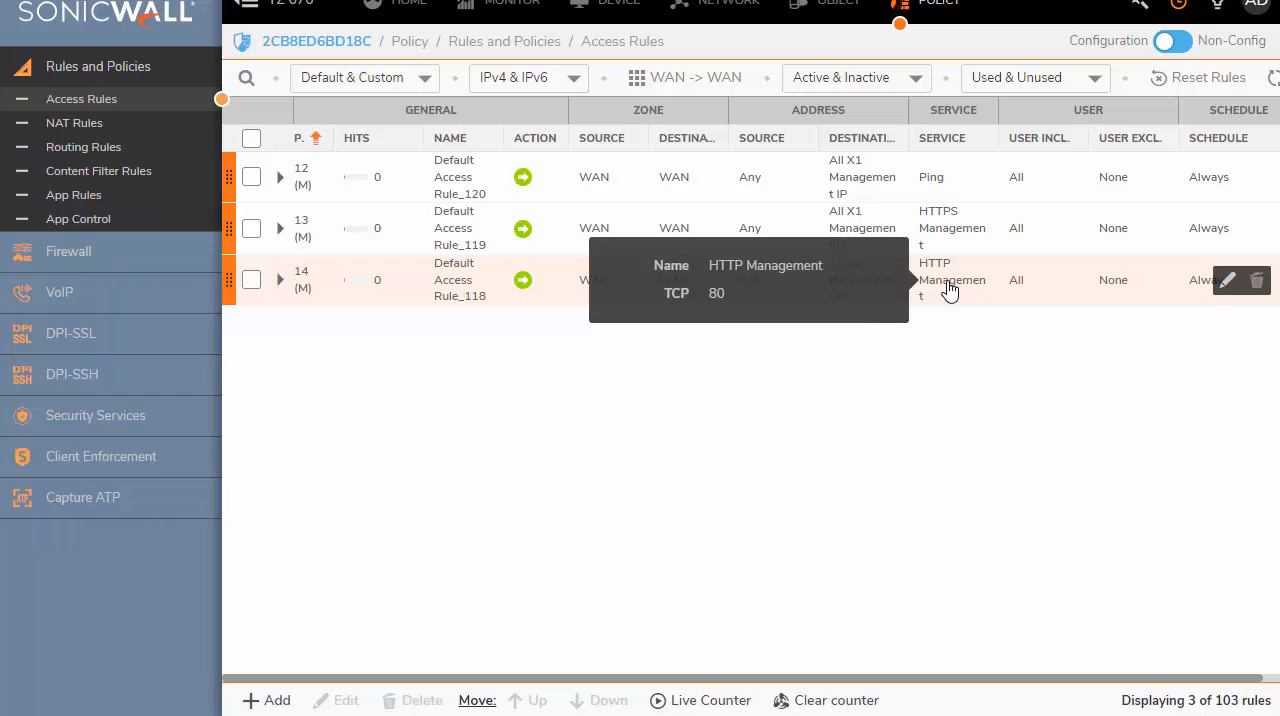
{"action": "mouse_move", "coordinate": [949, 316]}
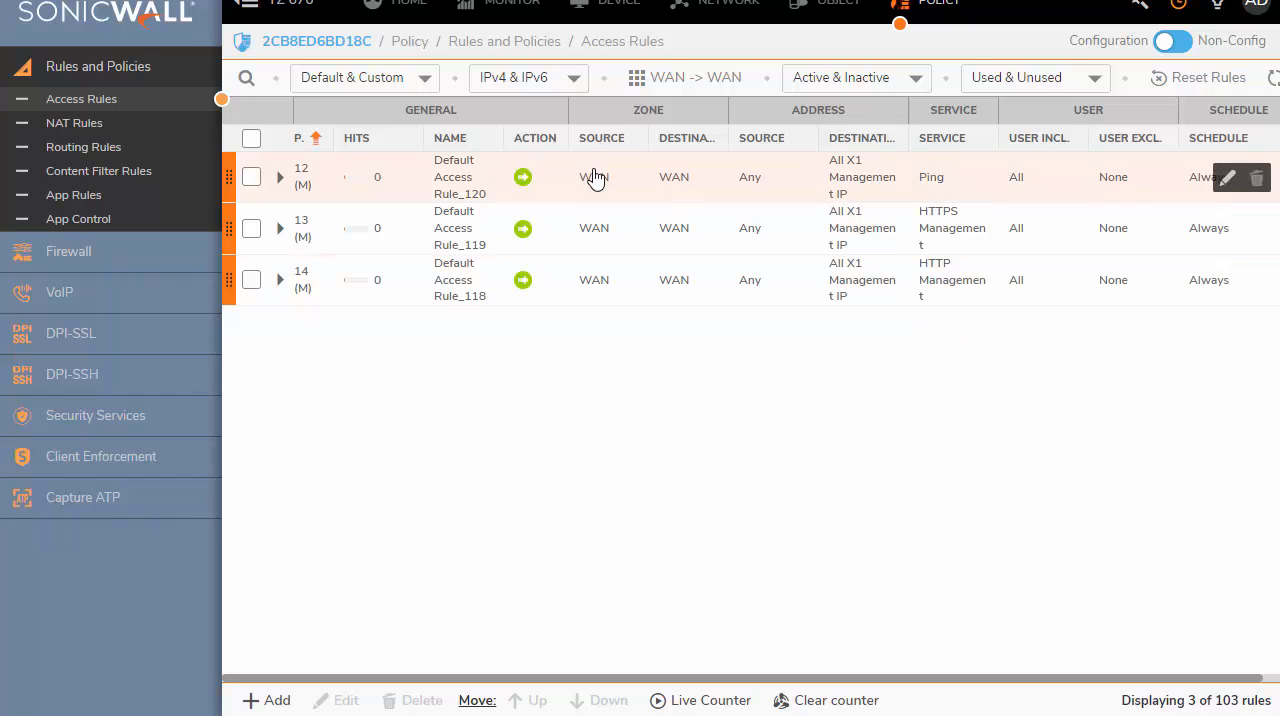
{"action": "mouse_move", "coordinate": [594, 228]}
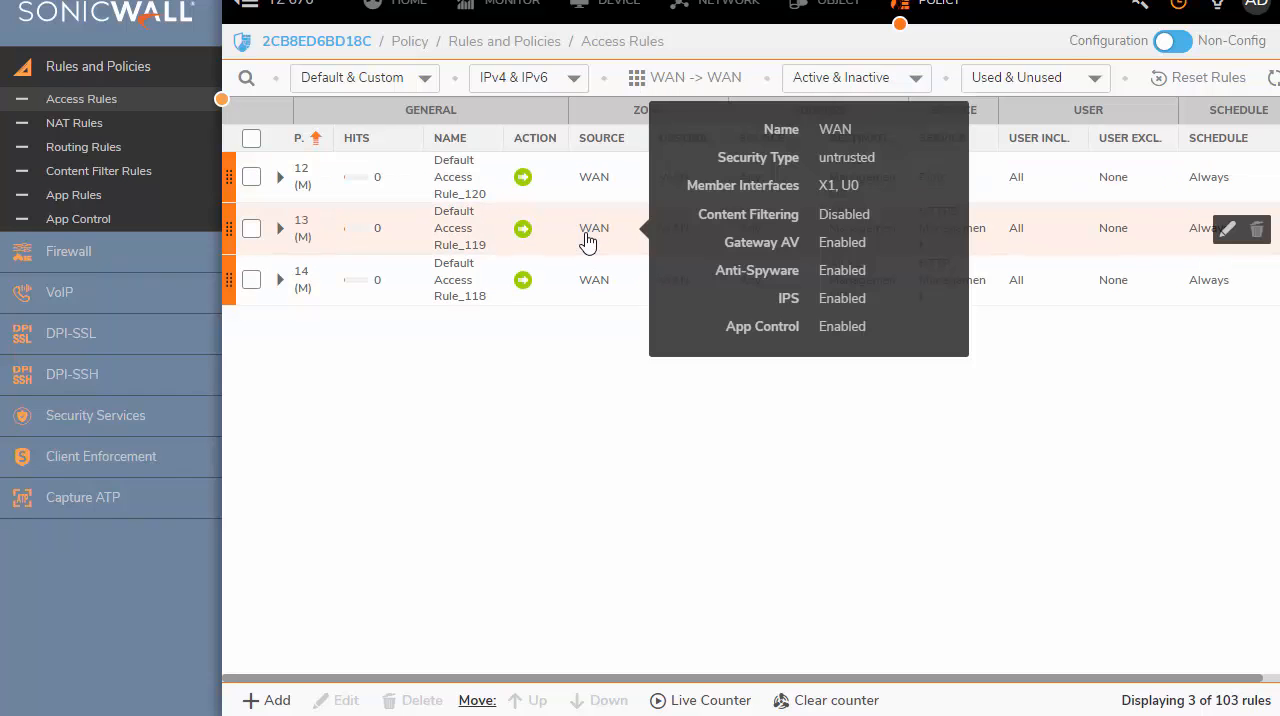
{"action": "mouse_move", "coordinate": [1228, 245]}
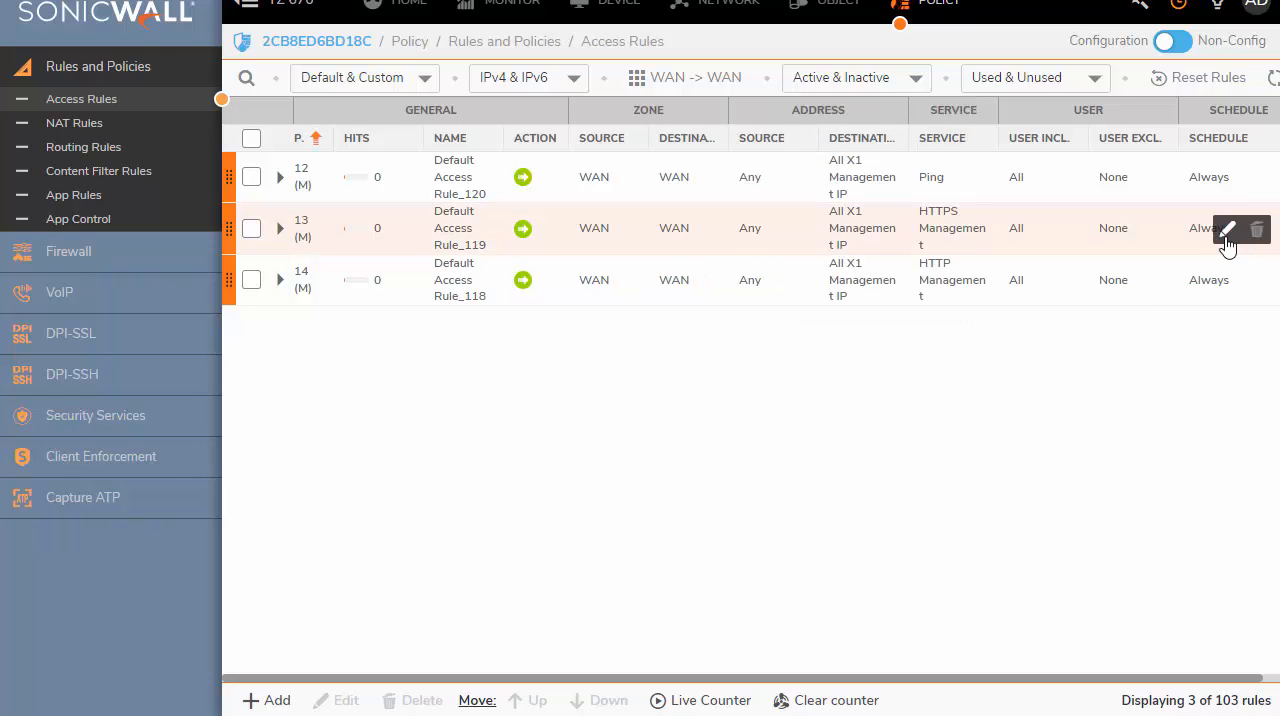
Set the HTTPS management rule's source address to HomeOffice 1.1.1.1 and save it.
{"action": "left_click", "coordinate": [1228, 237]}
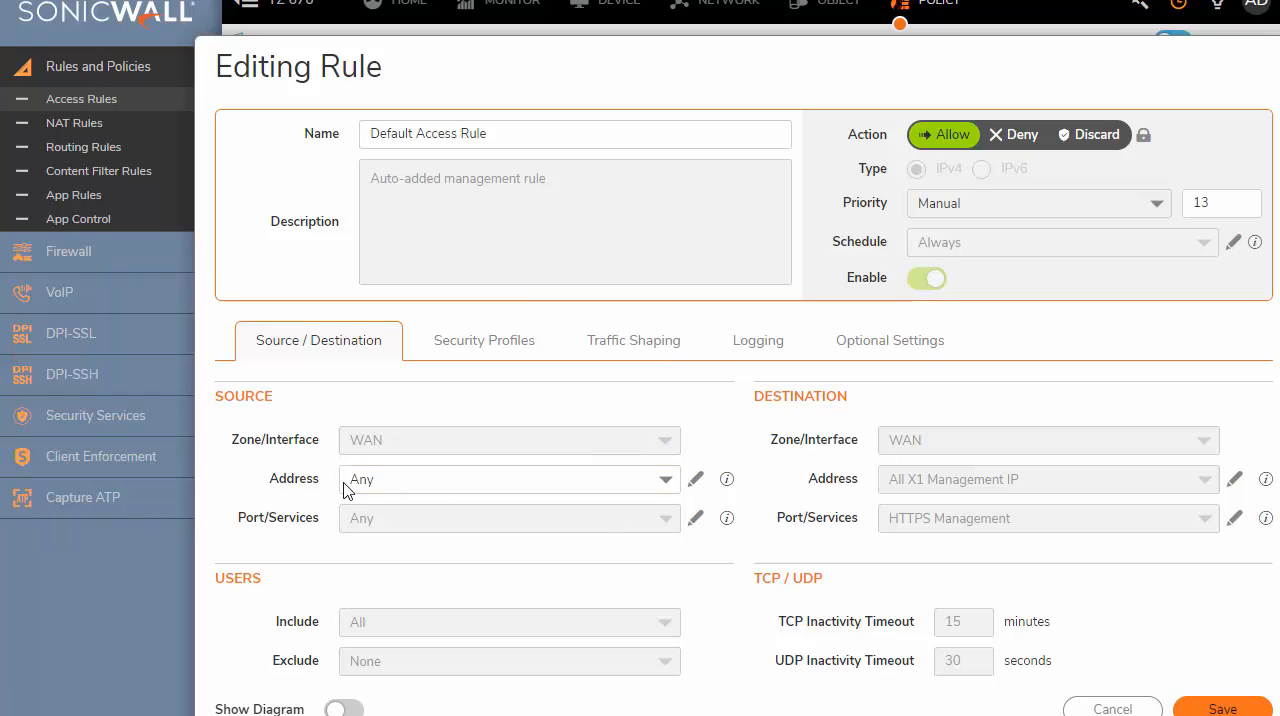
{"action": "left_click", "coordinate": [508, 479]}
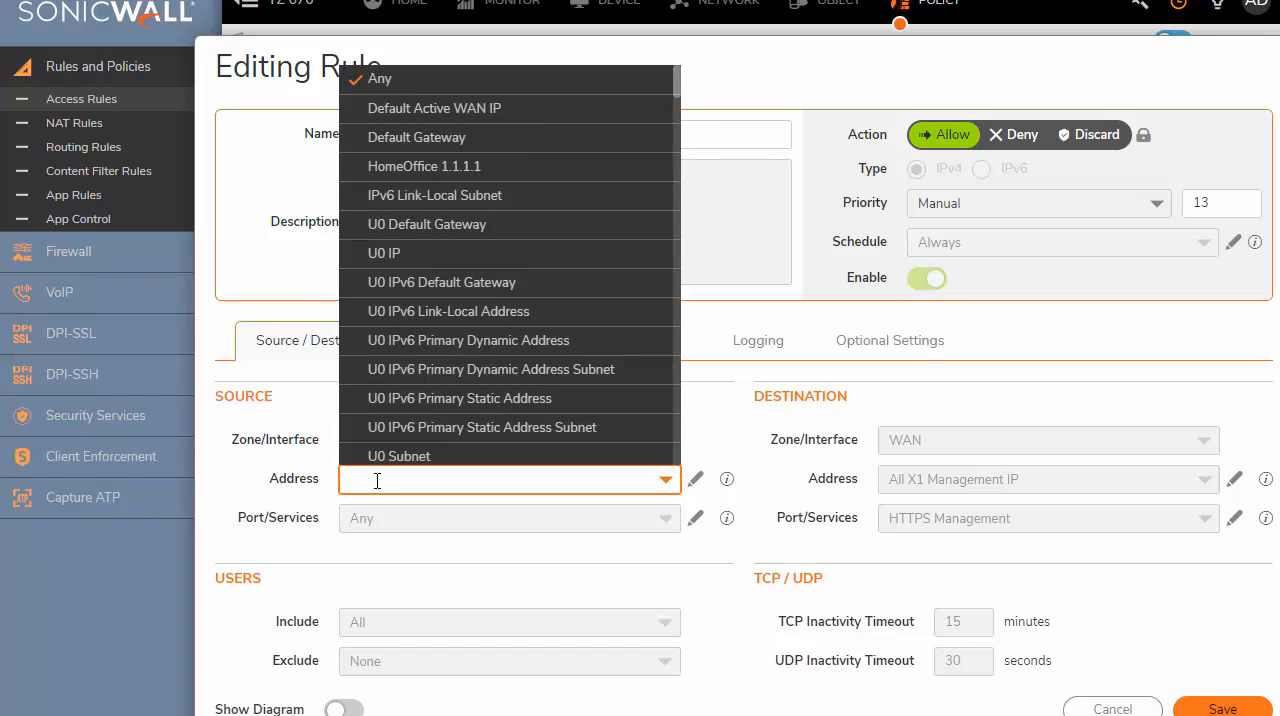
{"action": "type", "text": "hom"}
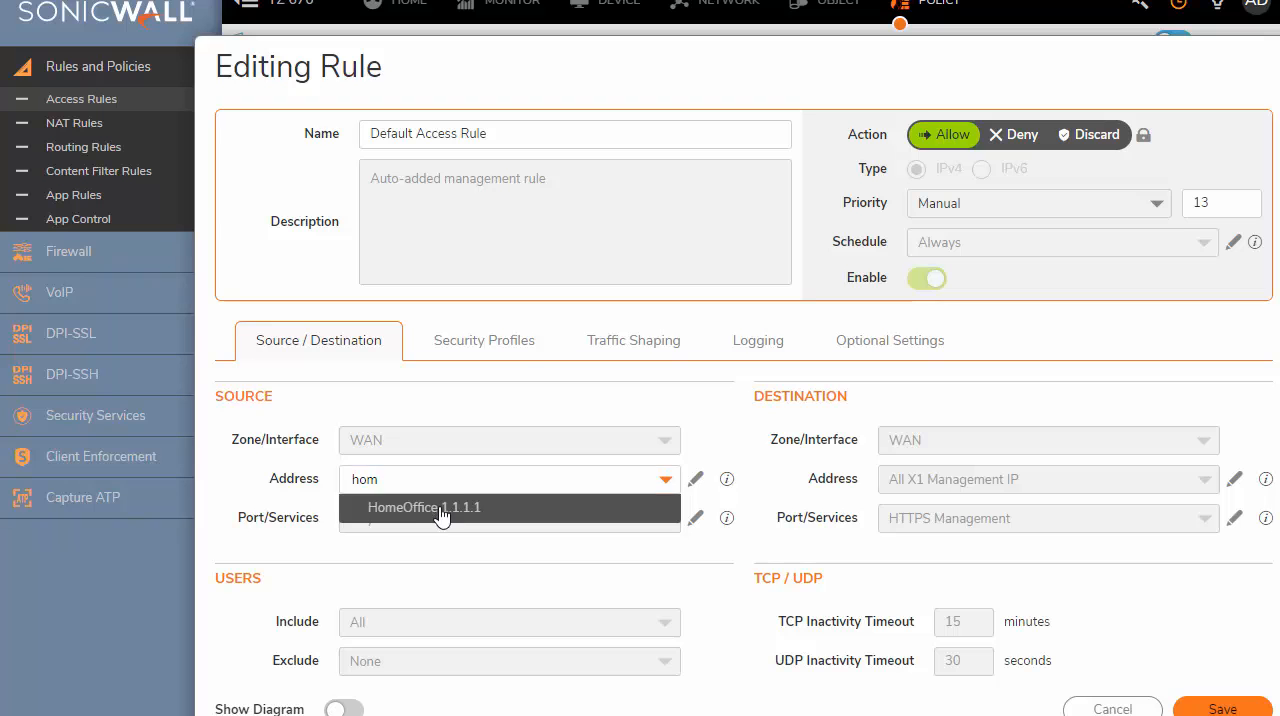
{"action": "left_click", "coordinate": [423, 507]}
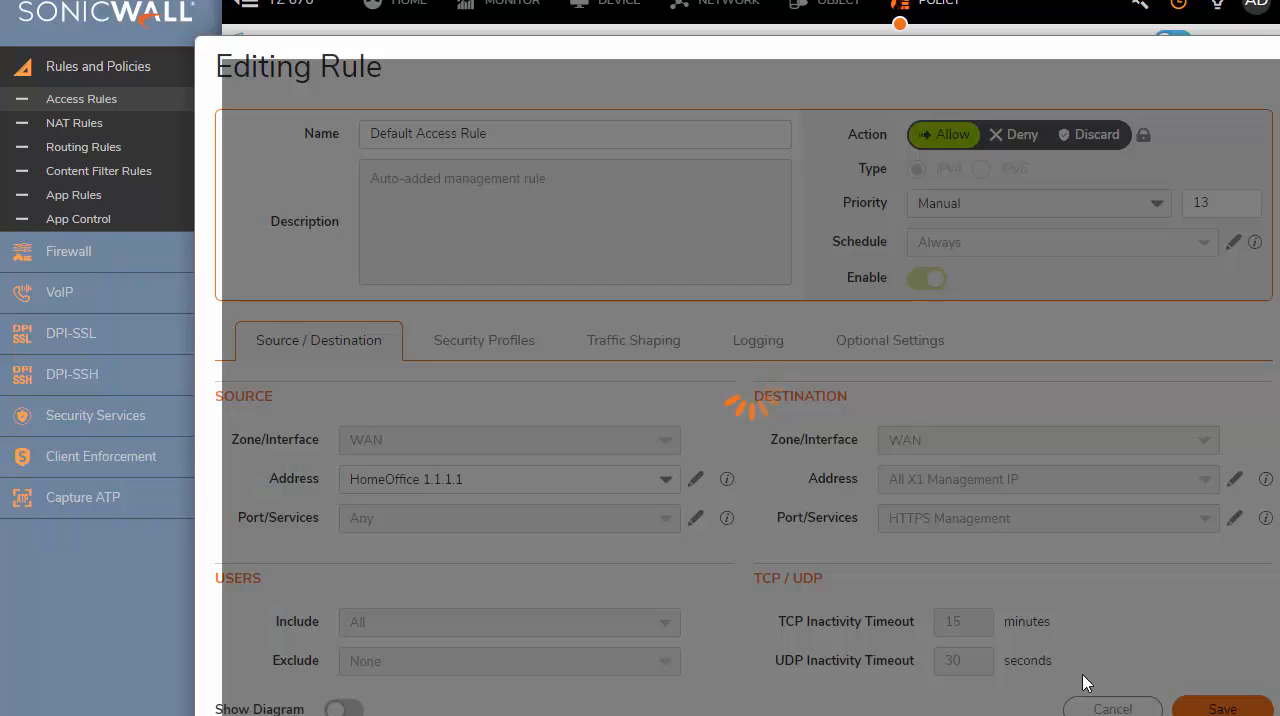
Set the Ping management rule's source address to HomeOffice 1.1.1.1.
{"action": "left_click", "coordinate": [1221, 705]}
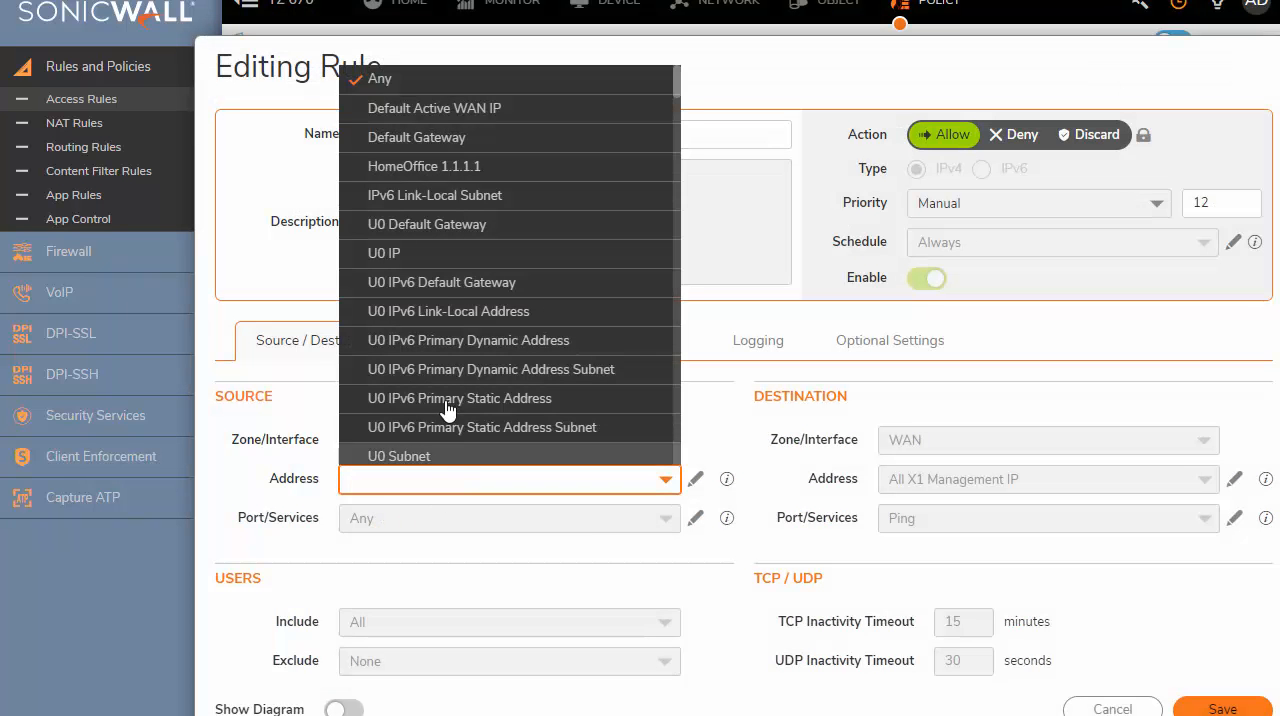
{"action": "type", "text": "hom"}
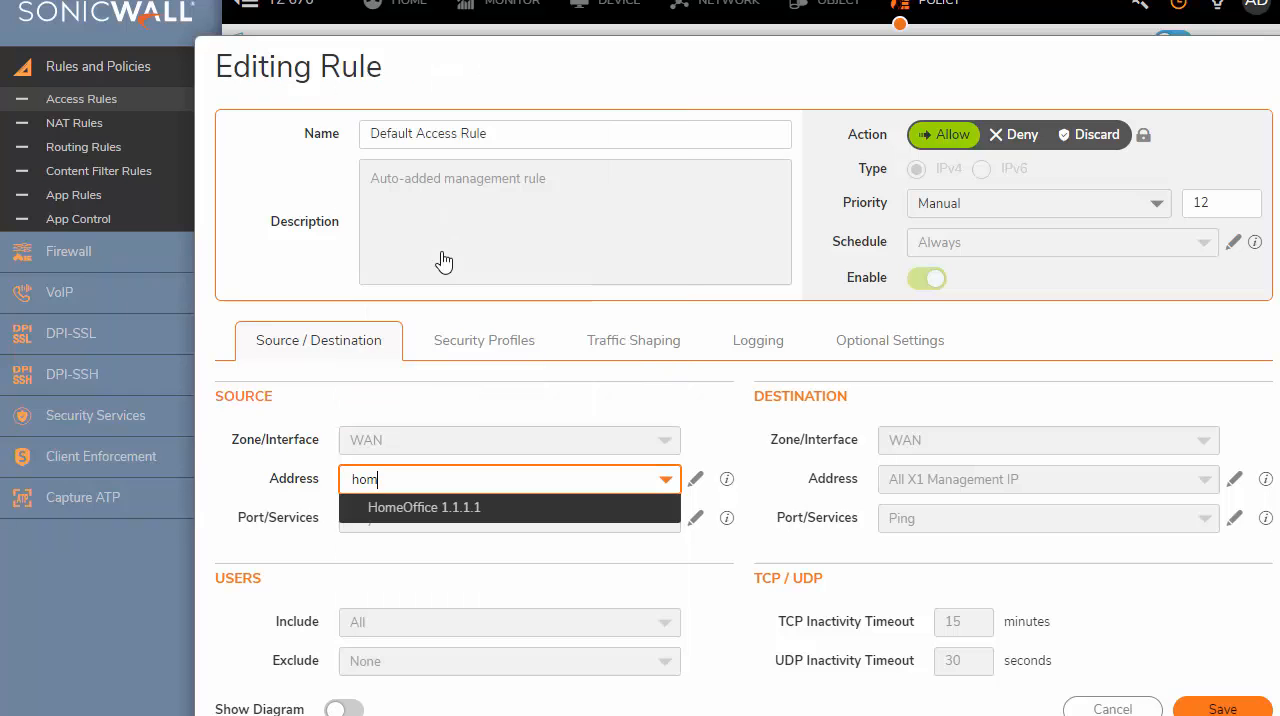
{"action": "left_click", "coordinate": [424, 507]}
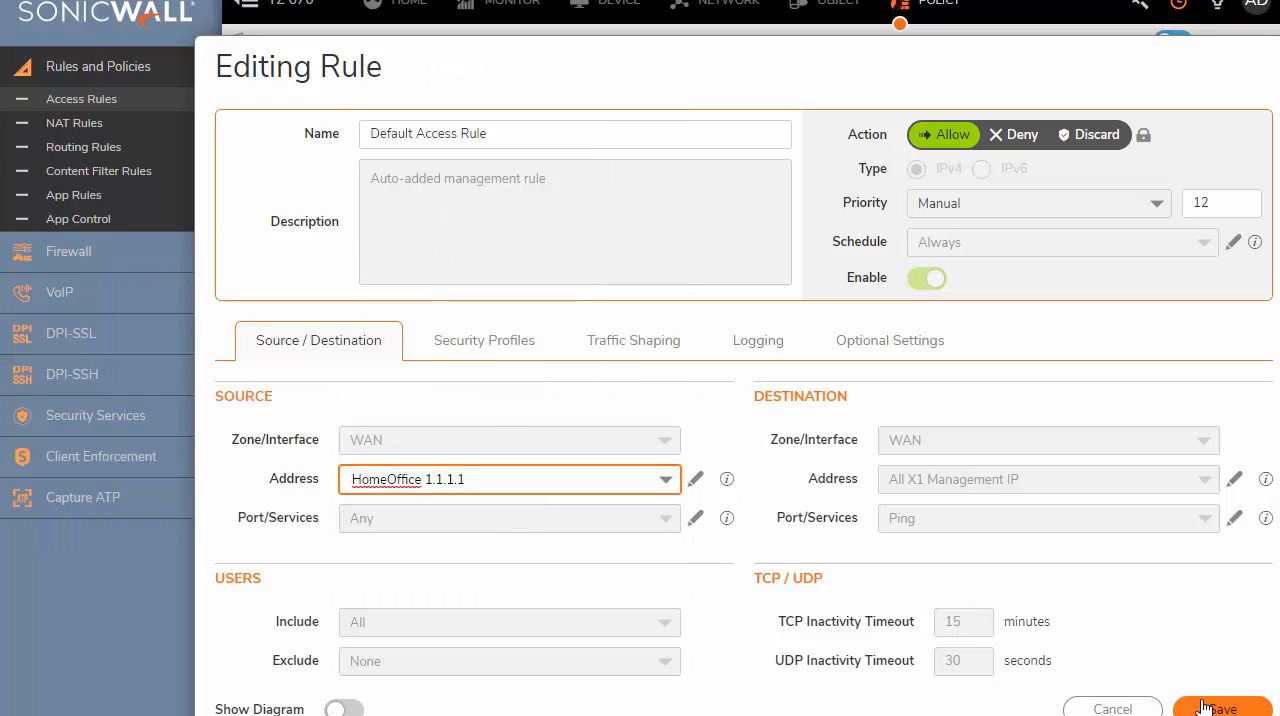
Save the Ping rule, then set the HTTP management rule's source to HomeOffice 1.1.1.1 and save.
{"action": "left_click", "coordinate": [1220, 708]}
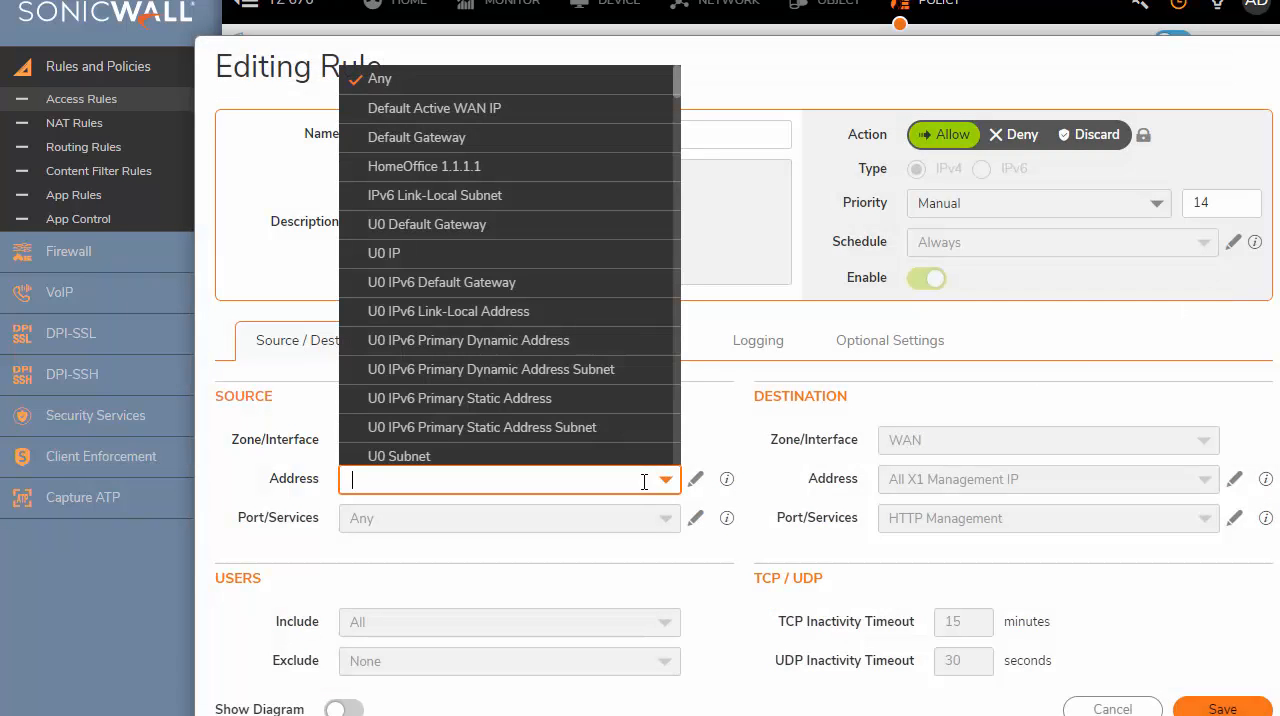
{"action": "left_click", "coordinate": [424, 166]}
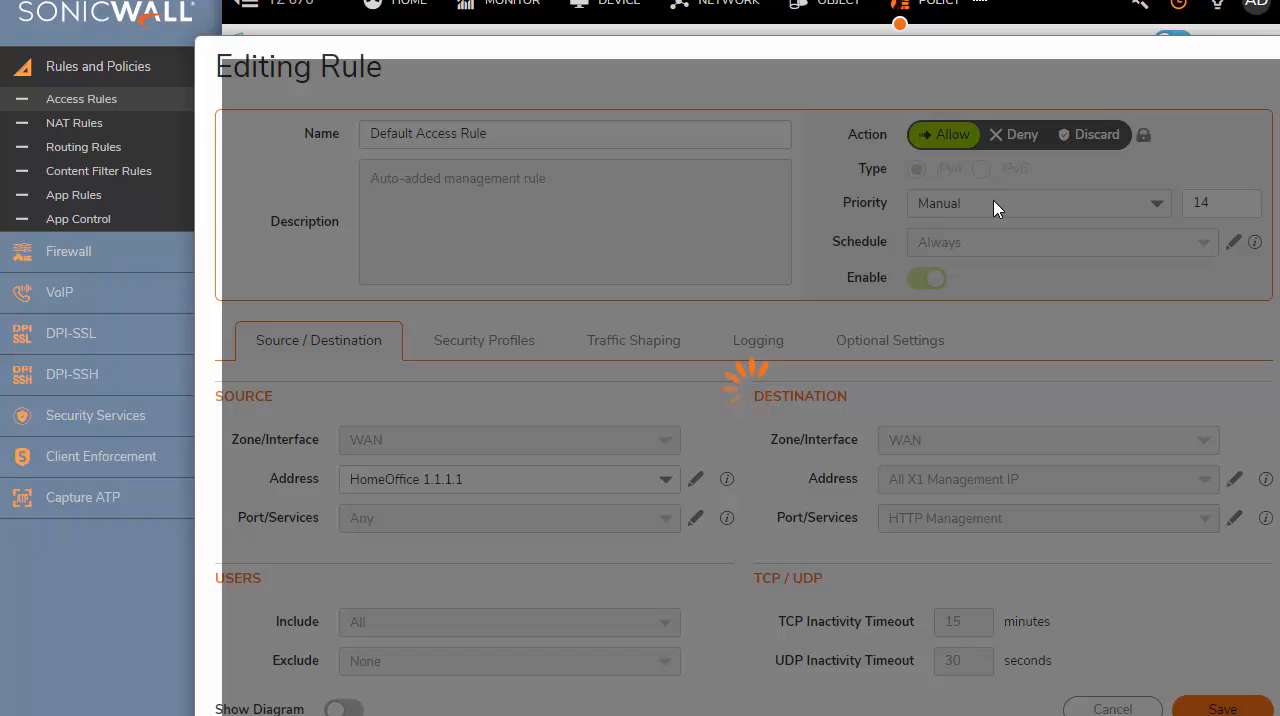
{"action": "left_click", "coordinate": [1221, 706]}
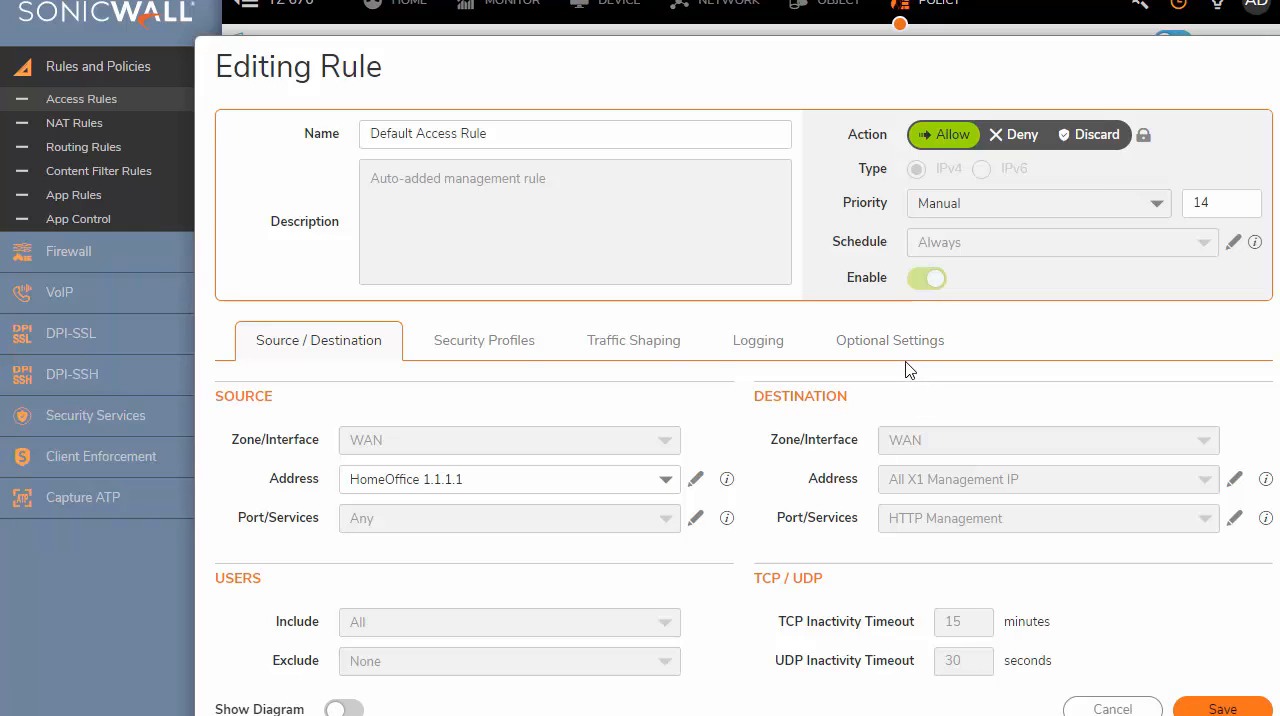
{"action": "mouse_move", "coordinate": [1013, 134]}
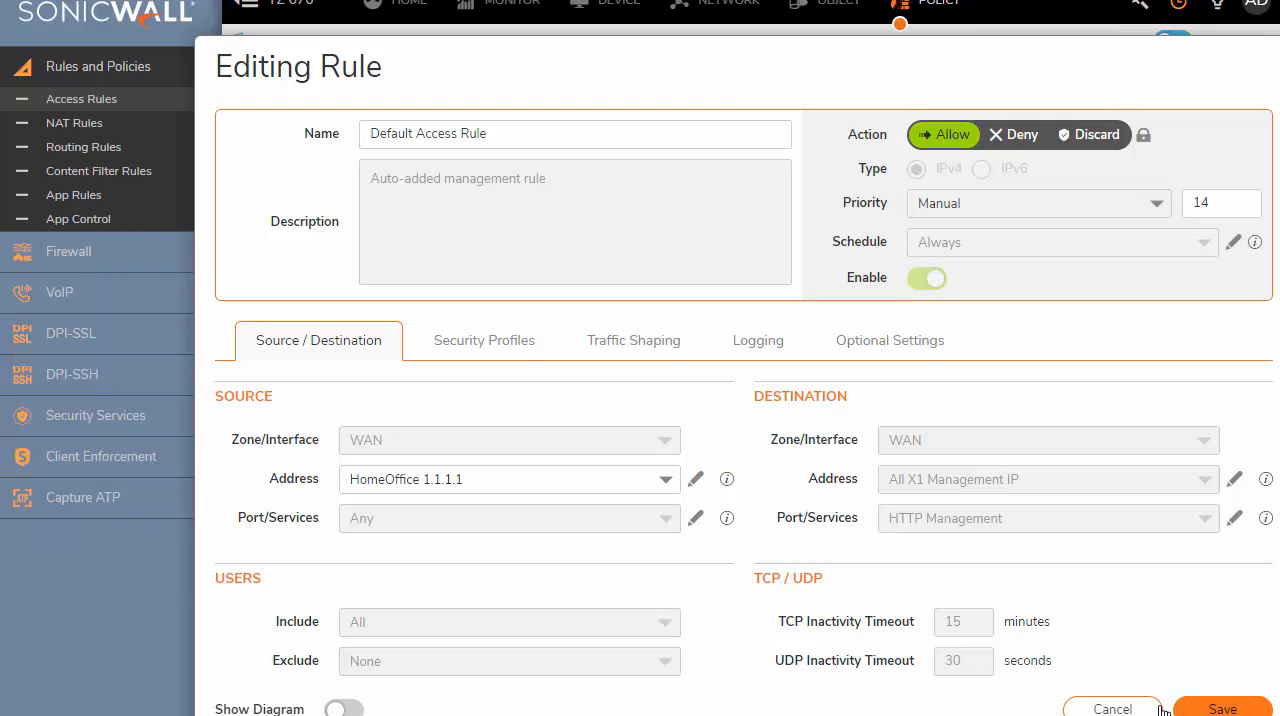
{"action": "left_click", "coordinate": [1222, 708]}
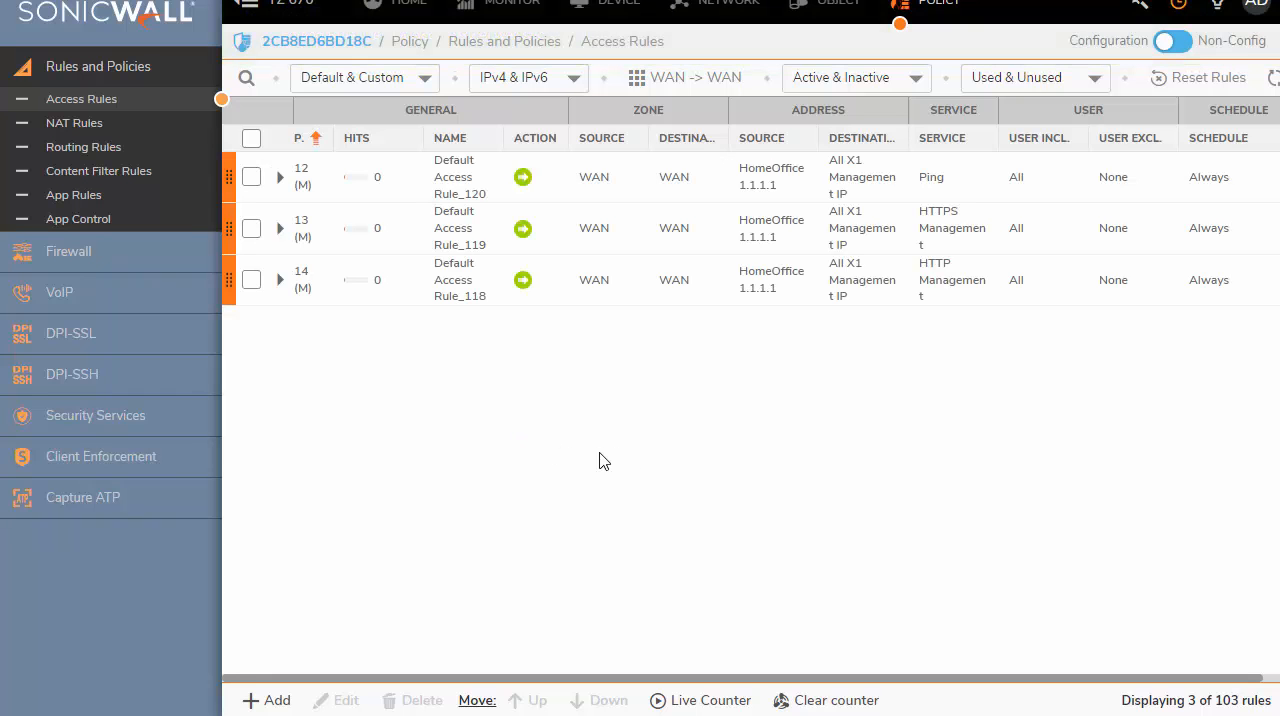
{"action": "mouse_move", "coordinate": [751, 346]}
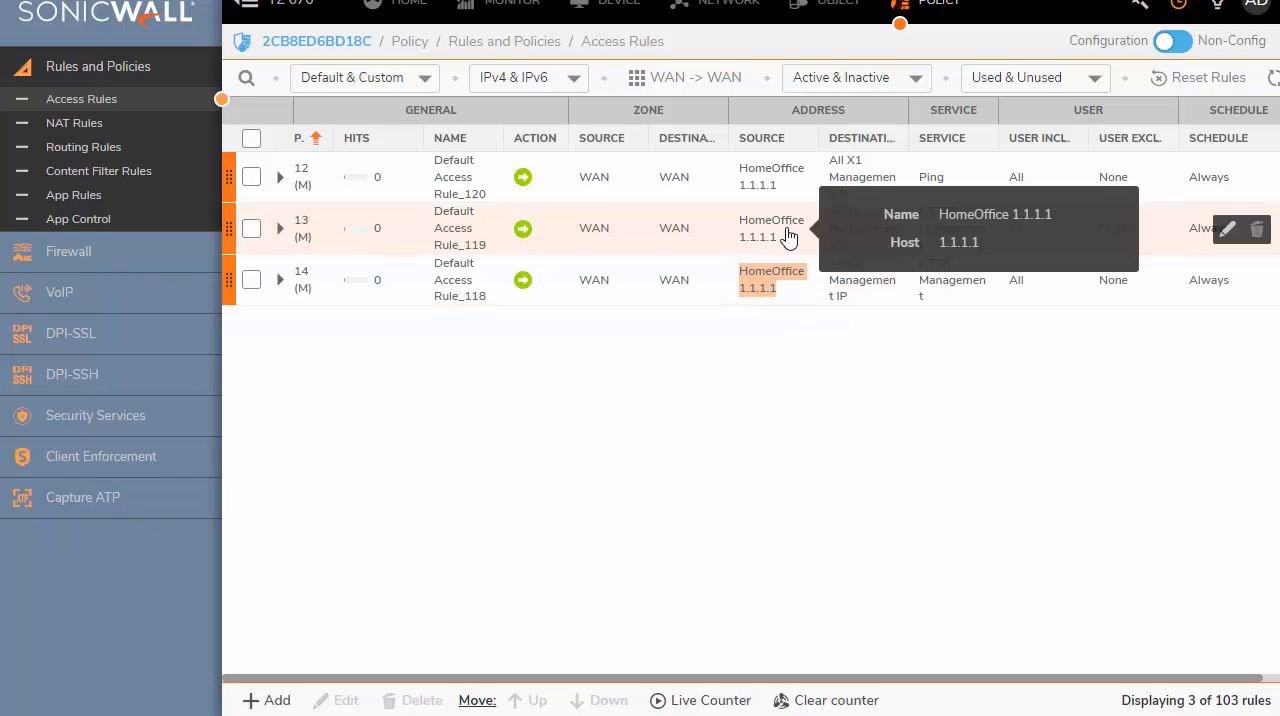
{"action": "mouse_move", "coordinate": [756, 357]}
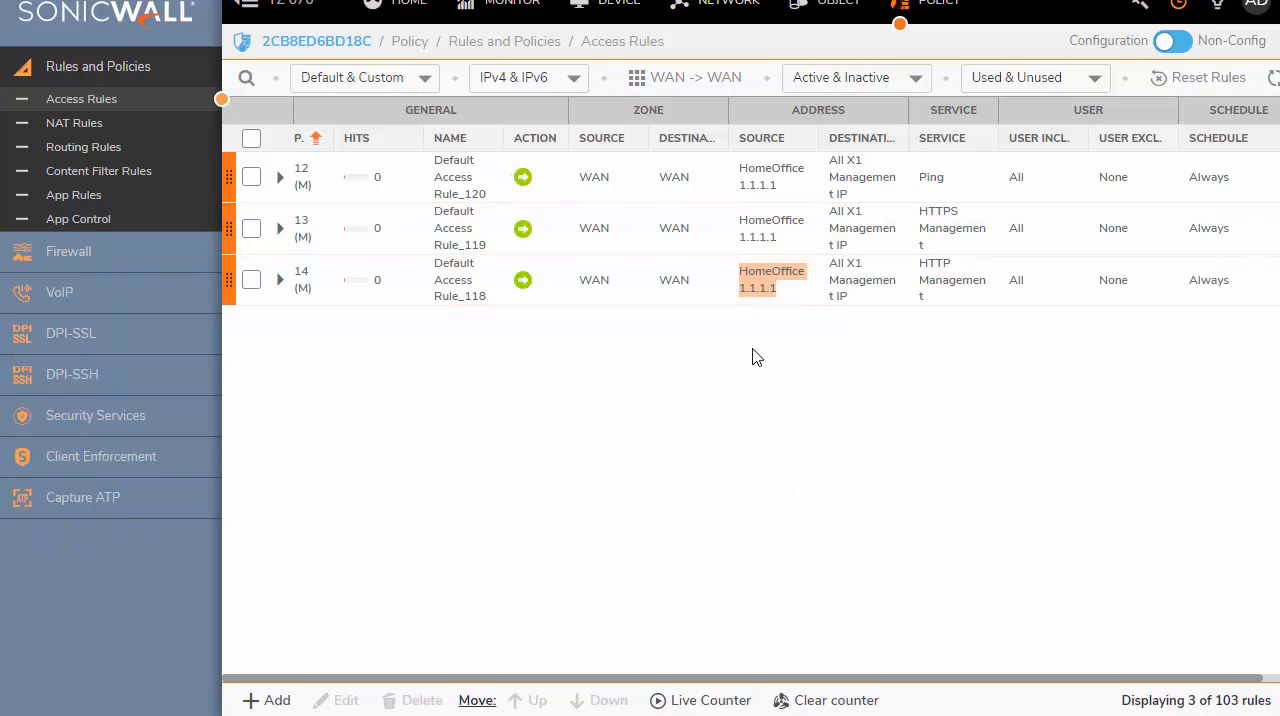
Review X1 WAN interface settings, confirming the HTTP-to-HTTPS redirect rule is enabled.
{"action": "left_click", "coordinate": [728, 5]}
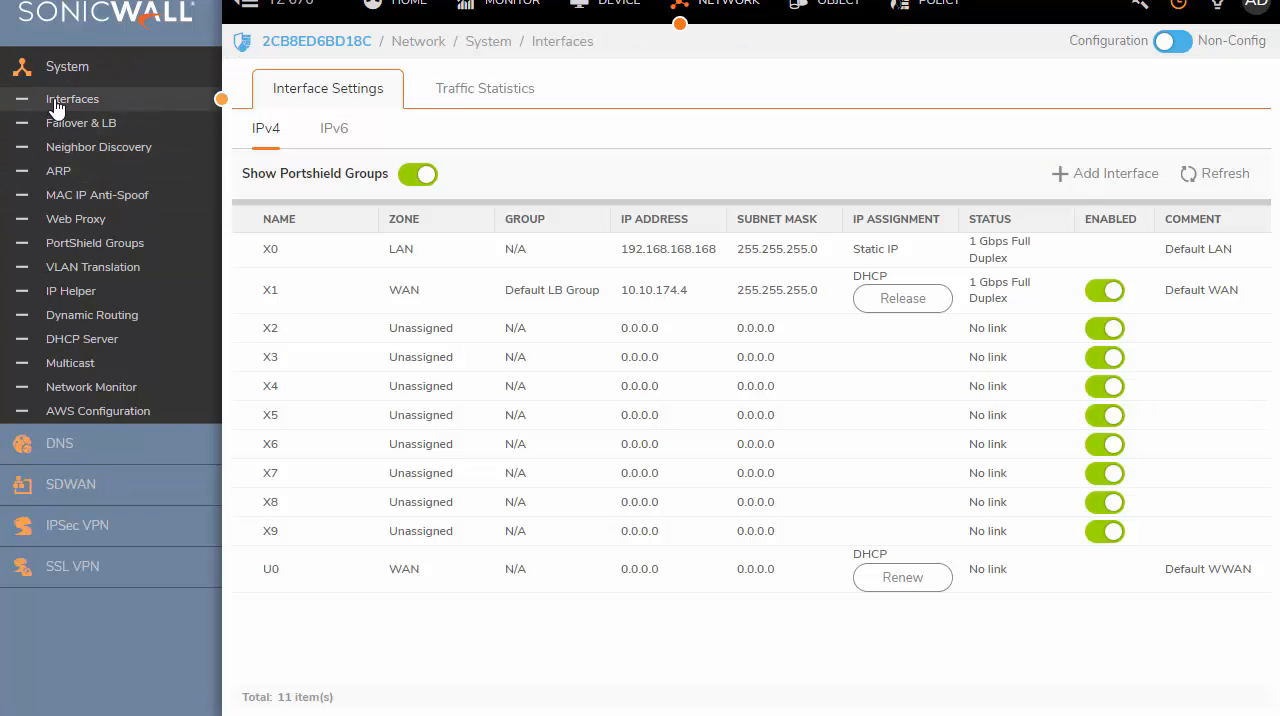
{"action": "mouse_move", "coordinate": [420, 290]}
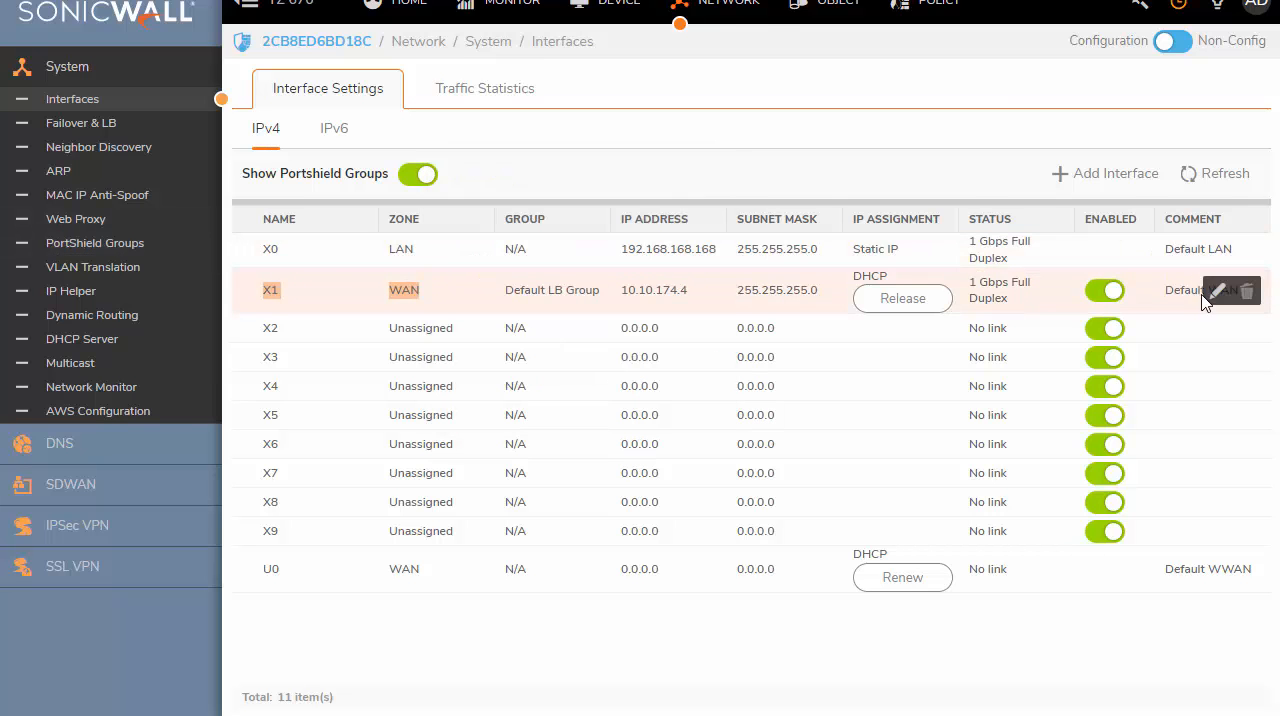
{"action": "left_click", "coordinate": [1215, 290]}
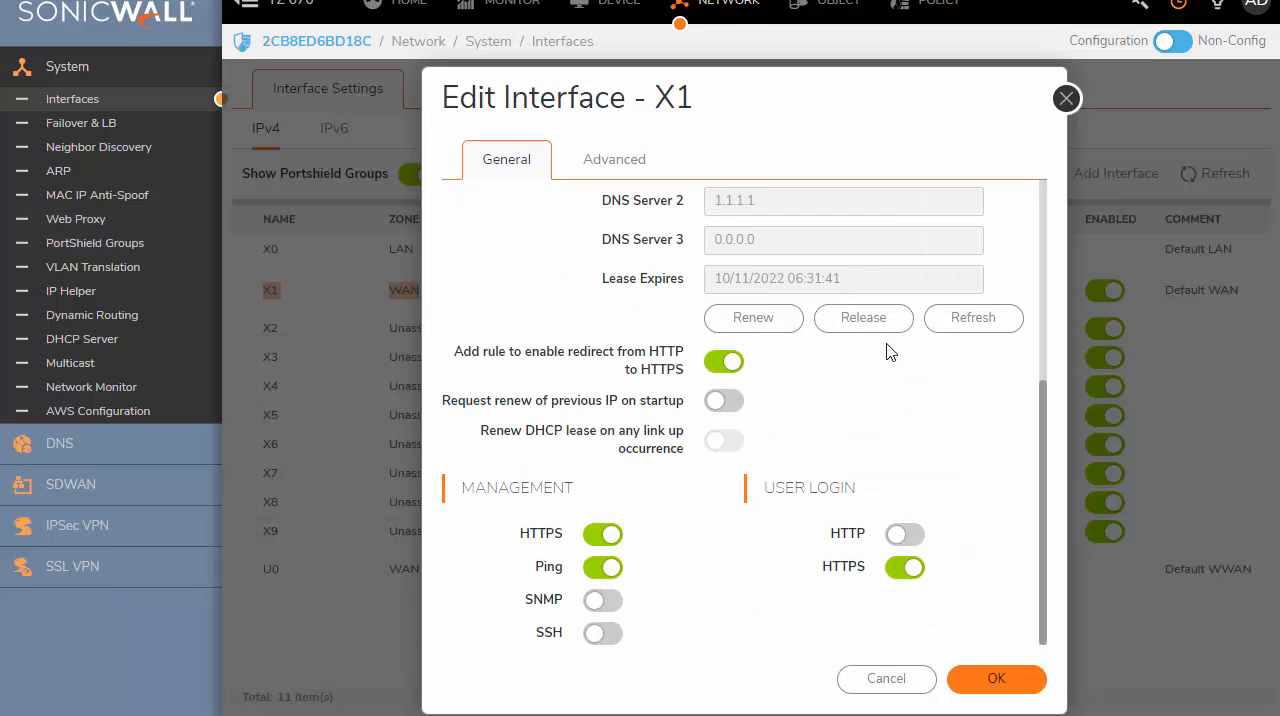
{"action": "double_click", "coordinate": [517, 487]}
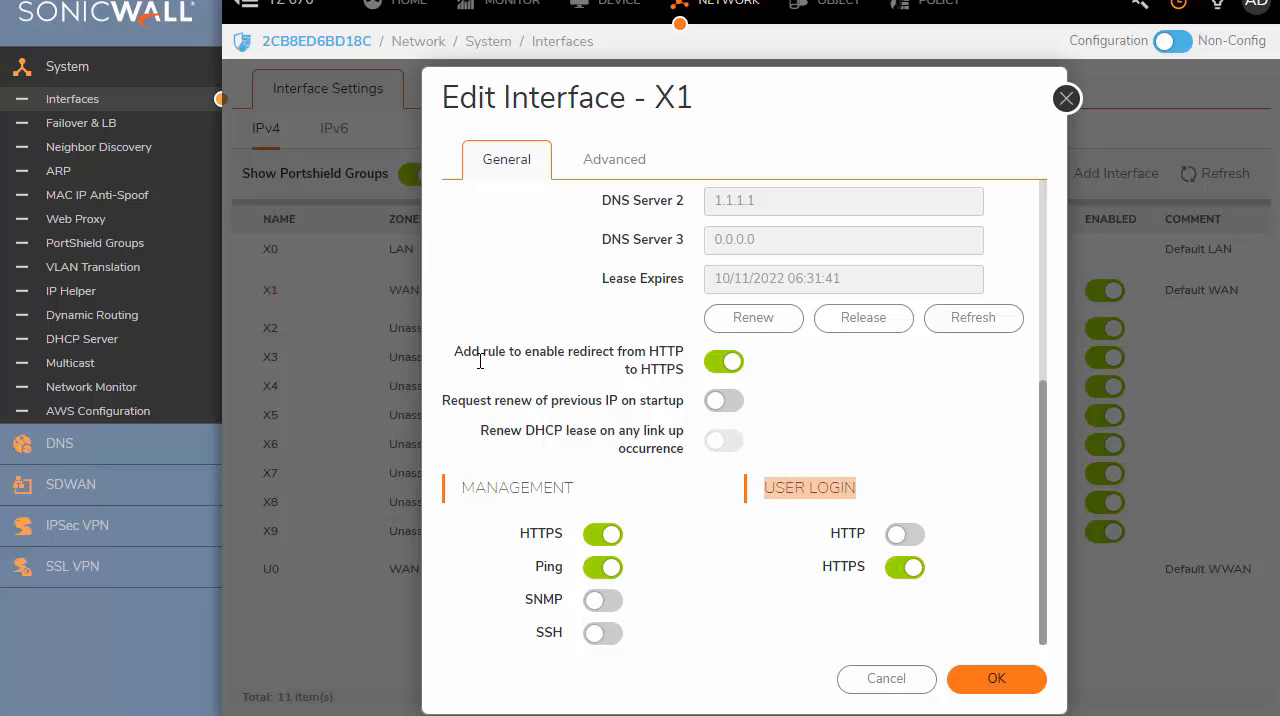
{"action": "mouse_move", "coordinate": [648, 366]}
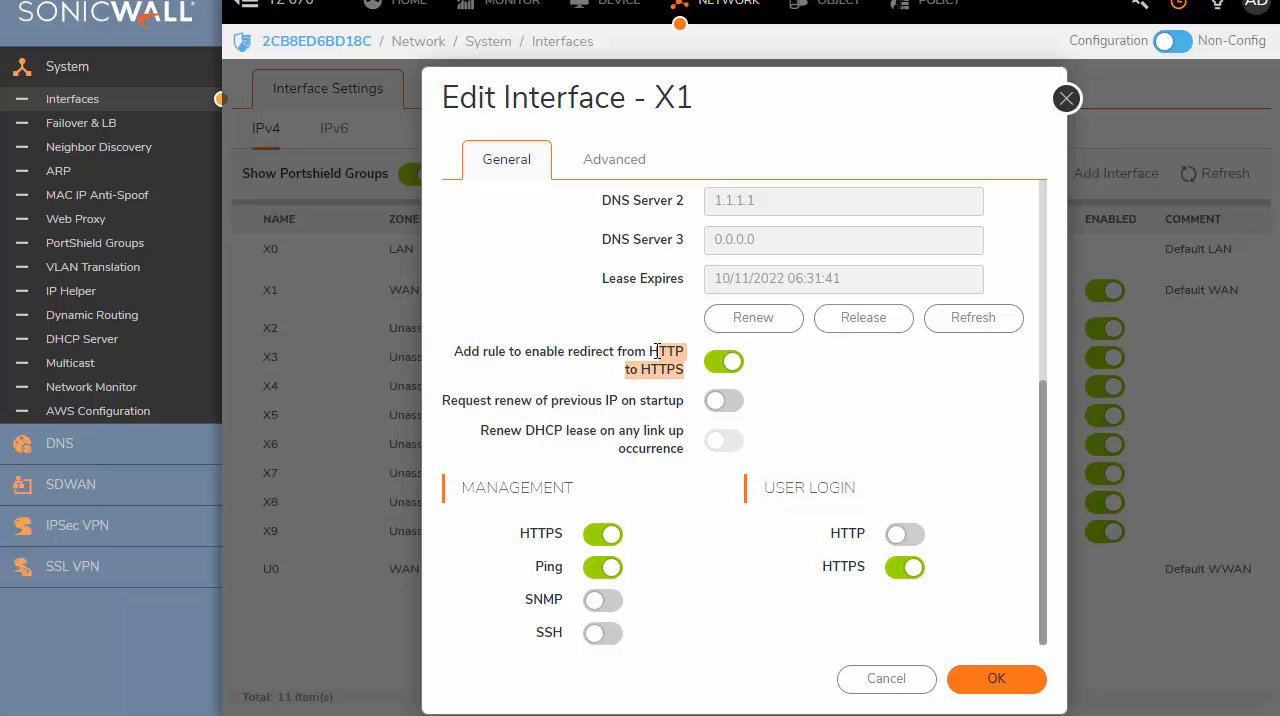
{"action": "mouse_move", "coordinate": [881, 503]}
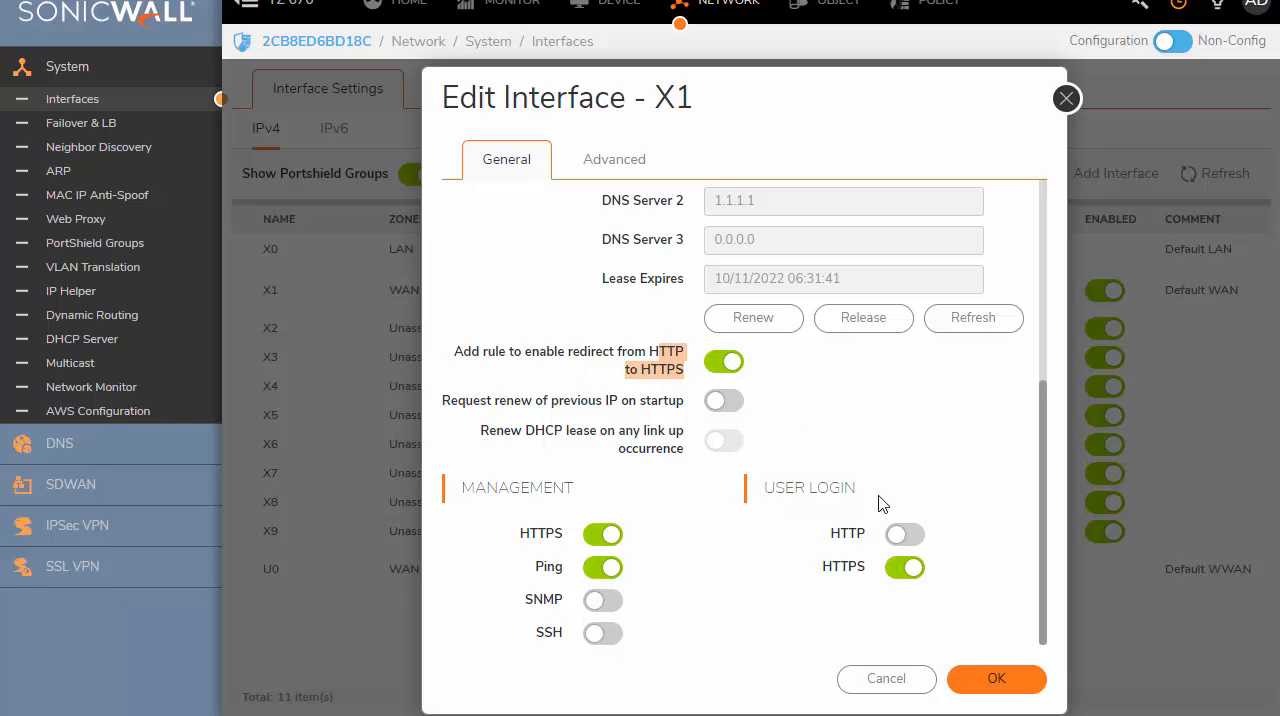
{"action": "left_click", "coordinate": [995, 678]}
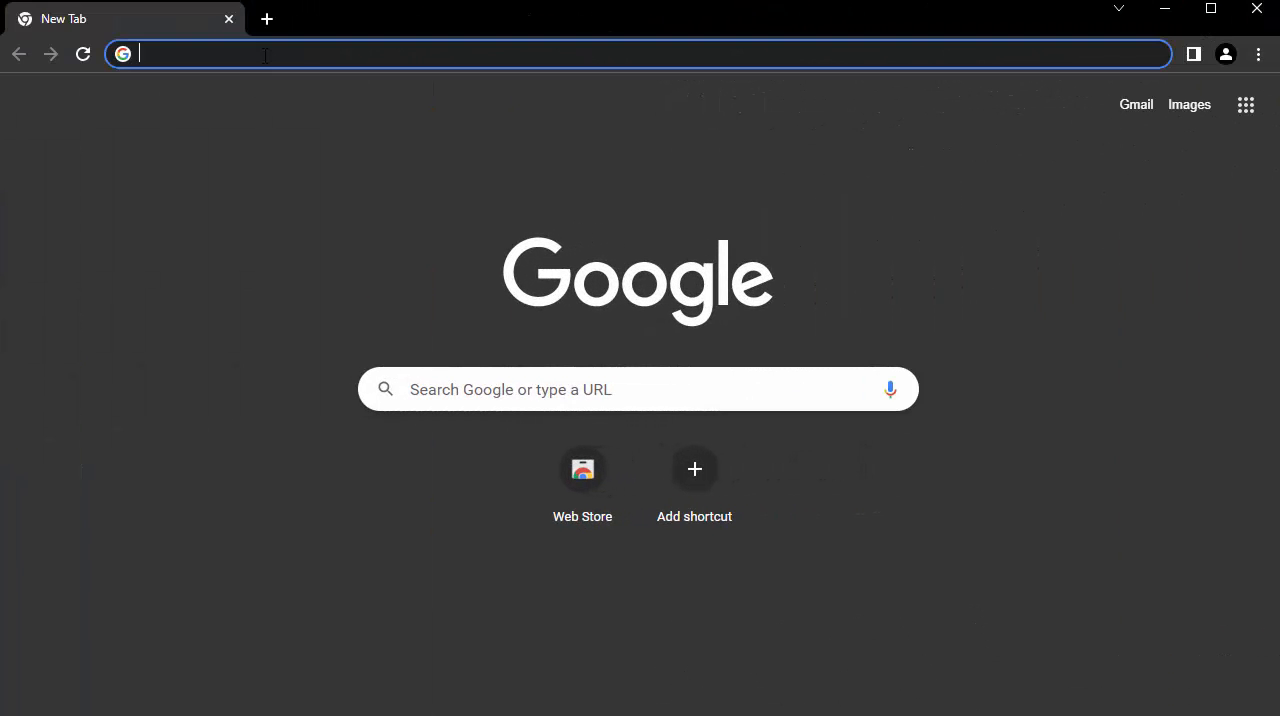
{"action": "type", "text": "HTTPS"}
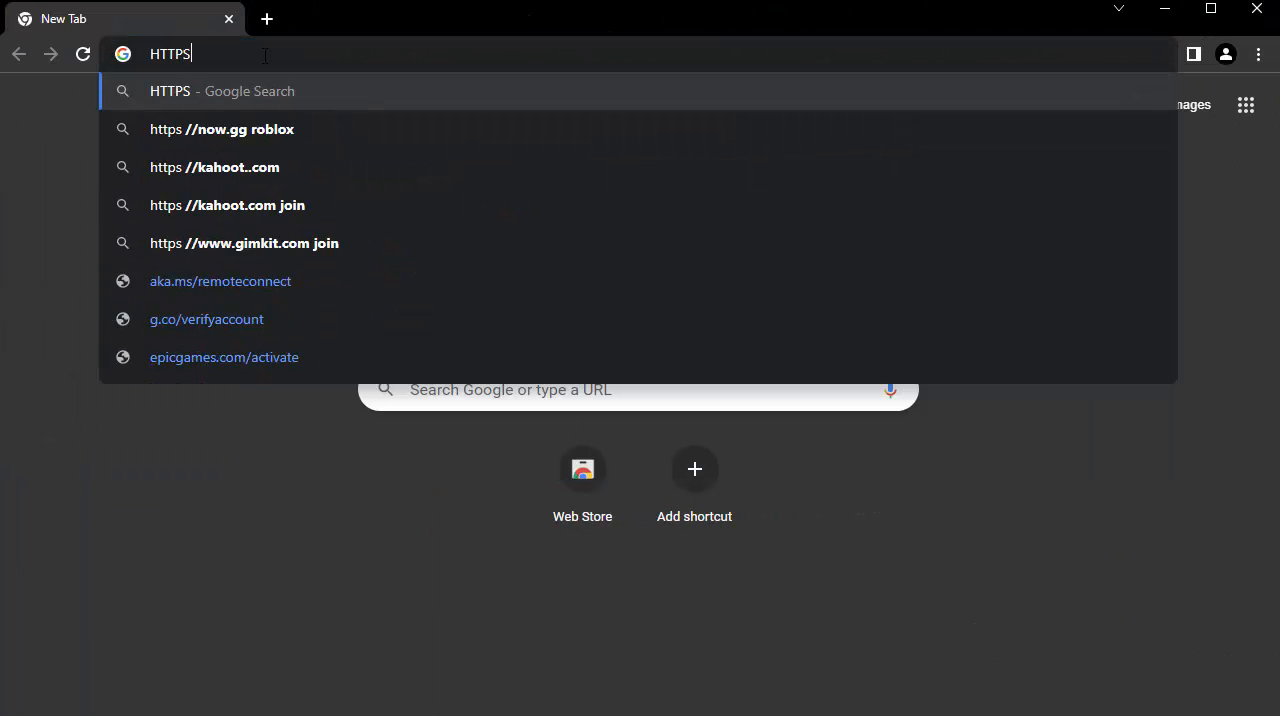
{"action": "type", "text": "://1"}
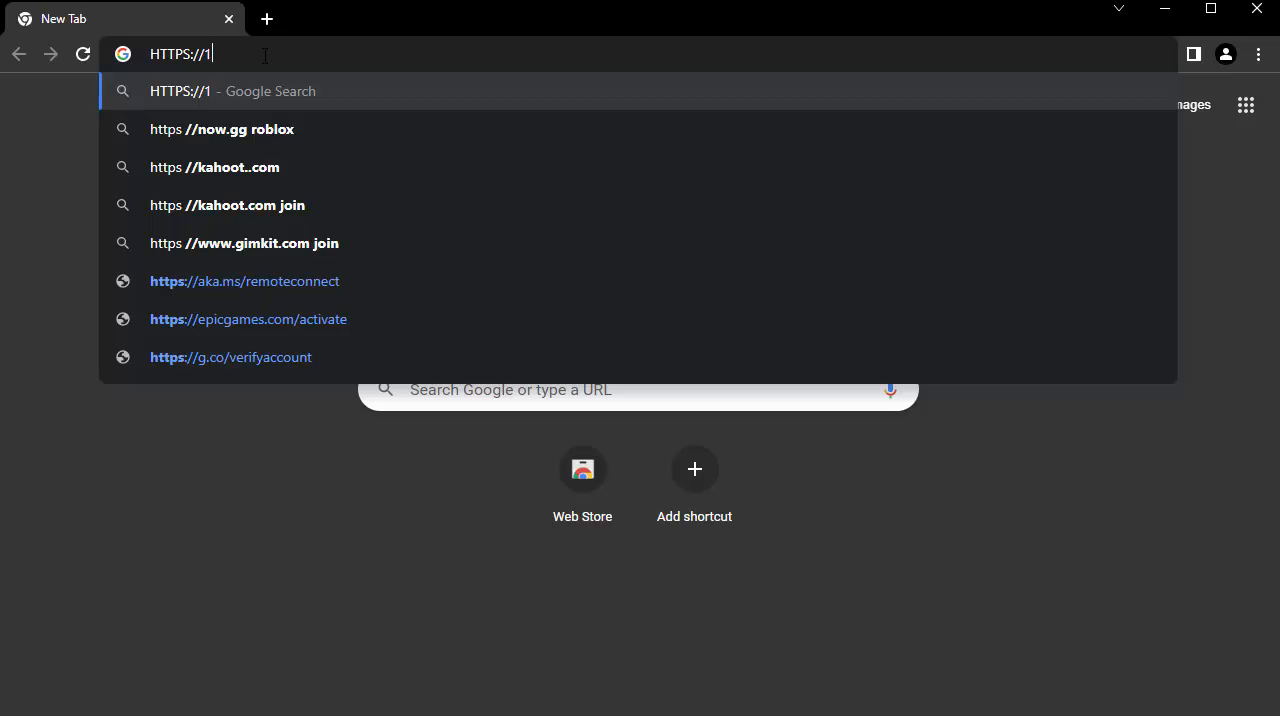
{"action": "type", "text": "92.168.168.168"}
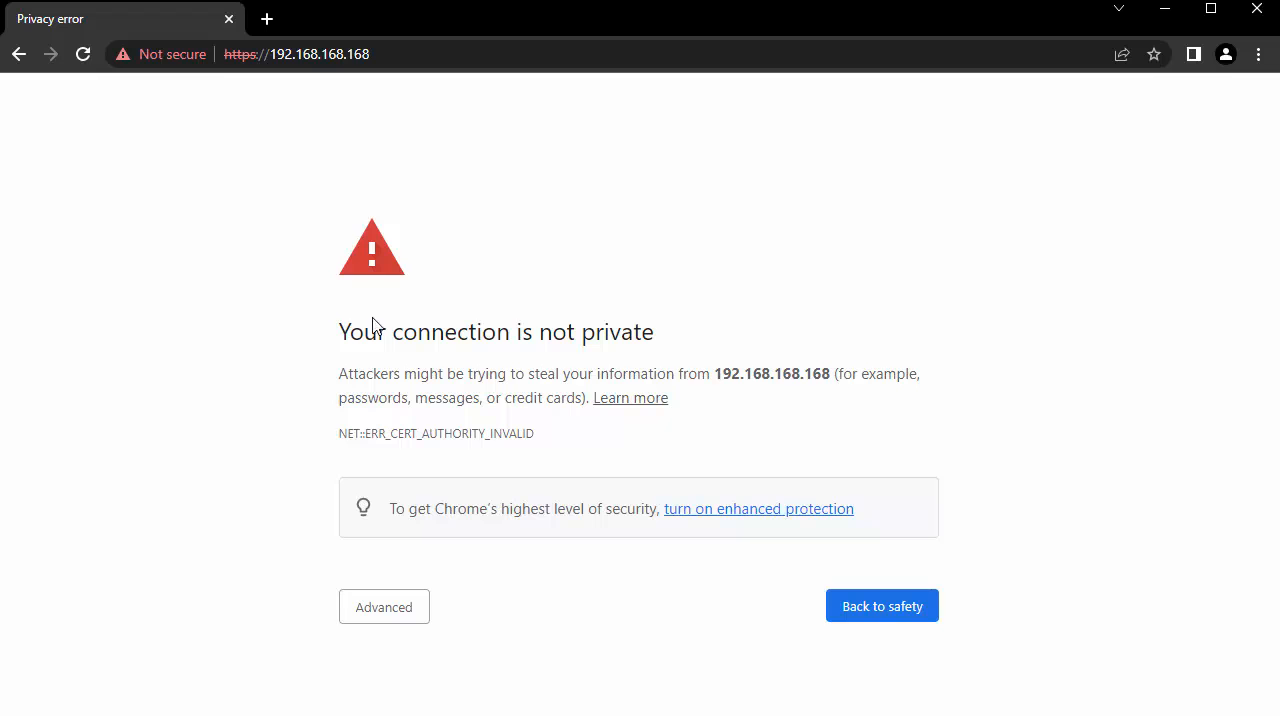
{"action": "left_click", "coordinate": [383, 607]}
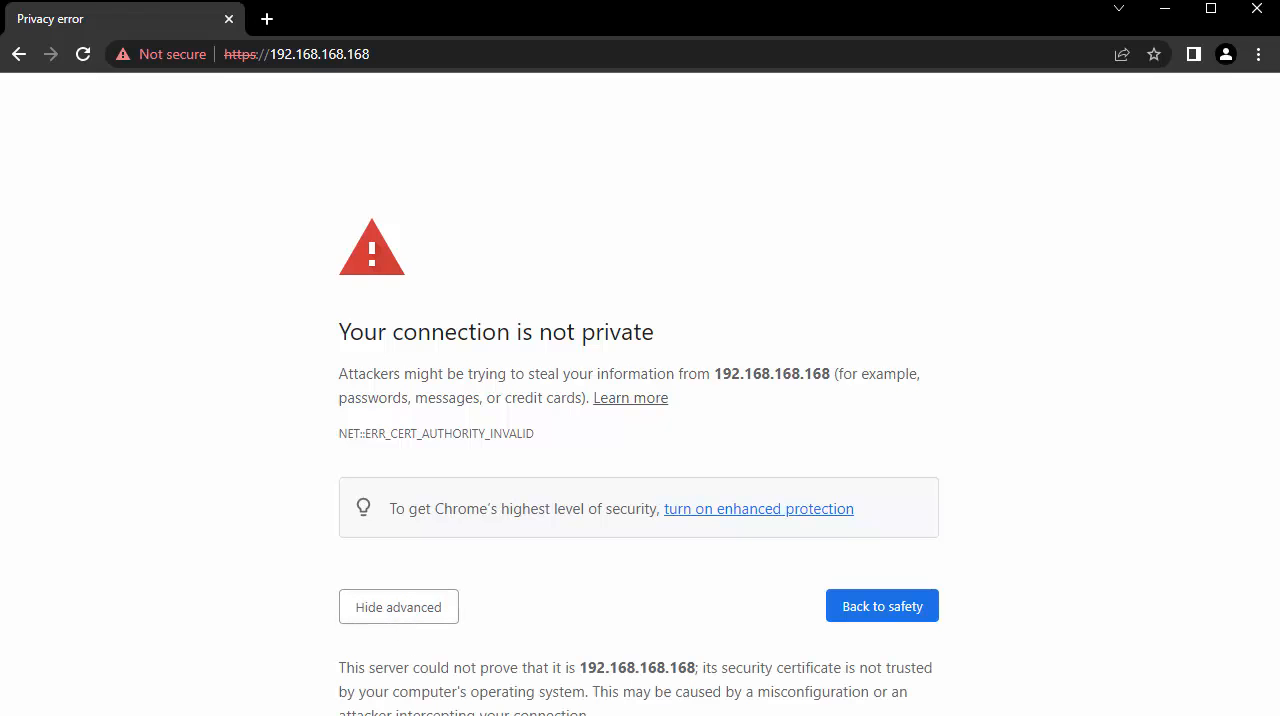